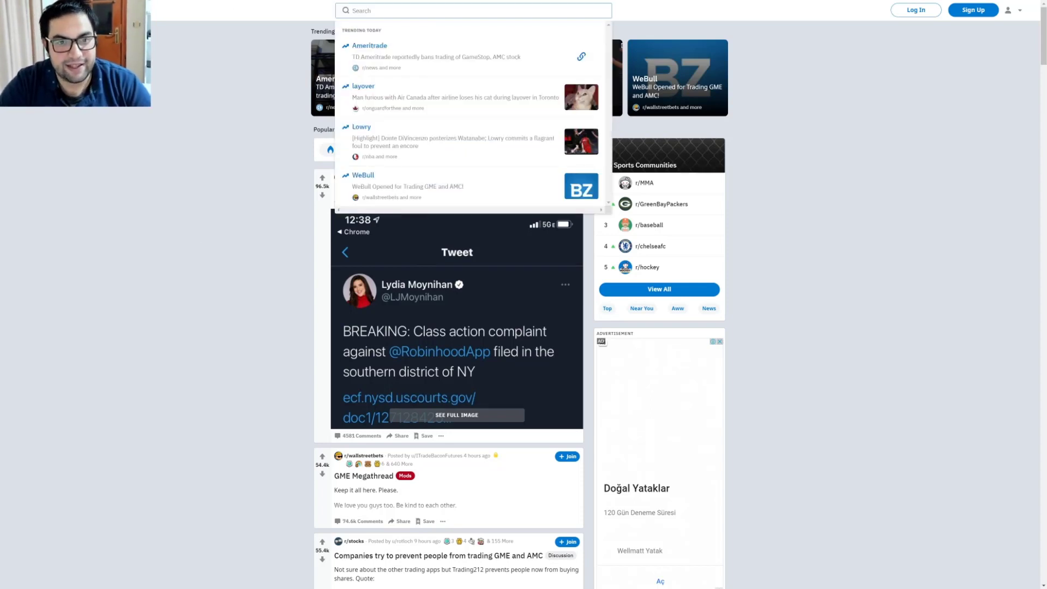
Step: Search Reddit for 'bay yolal' and open the 'Add bay yolal 84629473DN' result
text(bay yola)
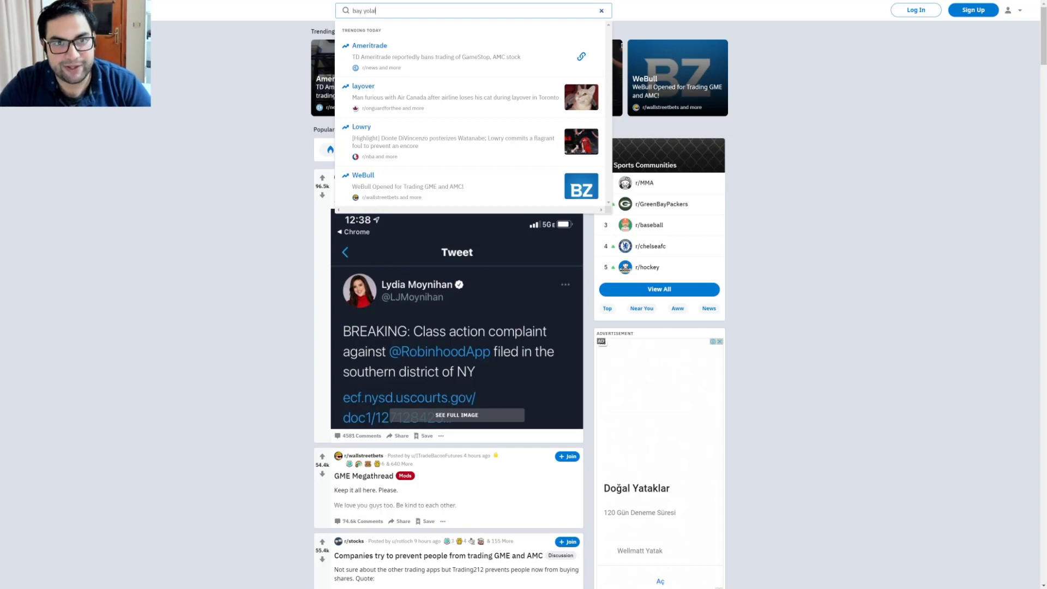
key(Return)
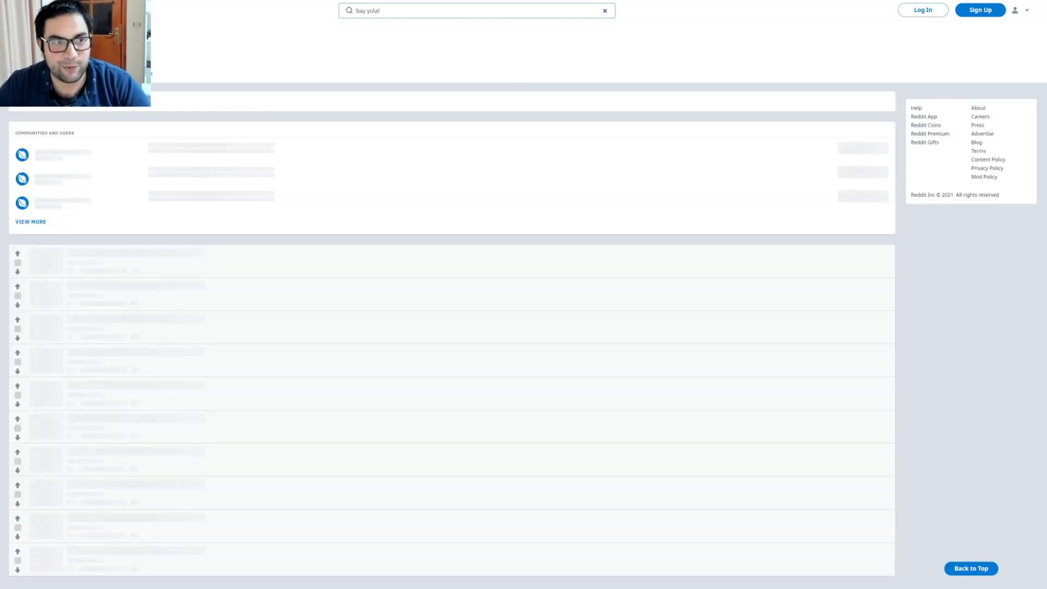
key(Return)
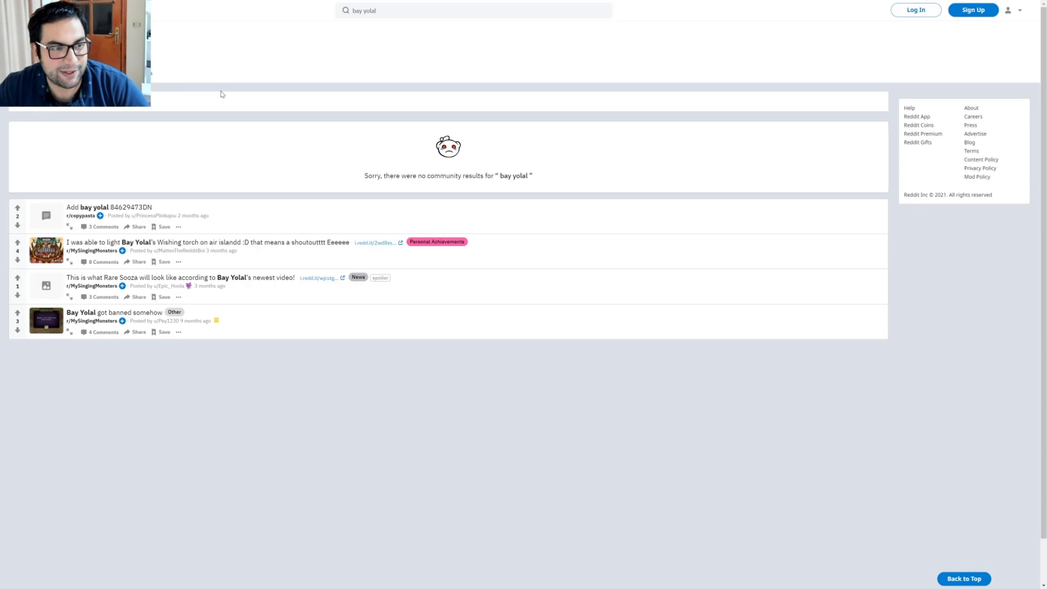
mouse_move(207, 214)
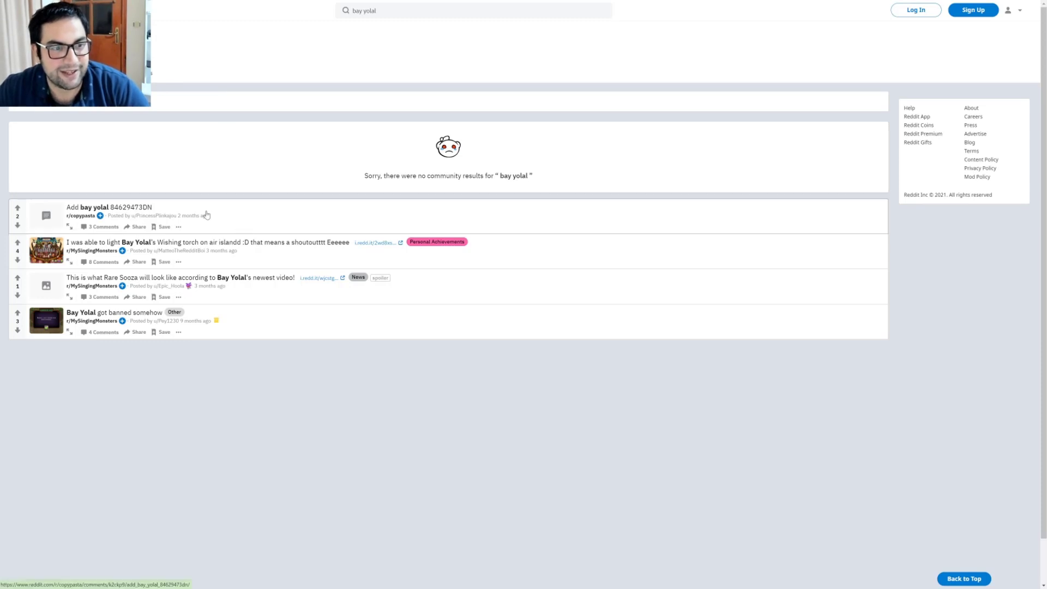
click(109, 207)
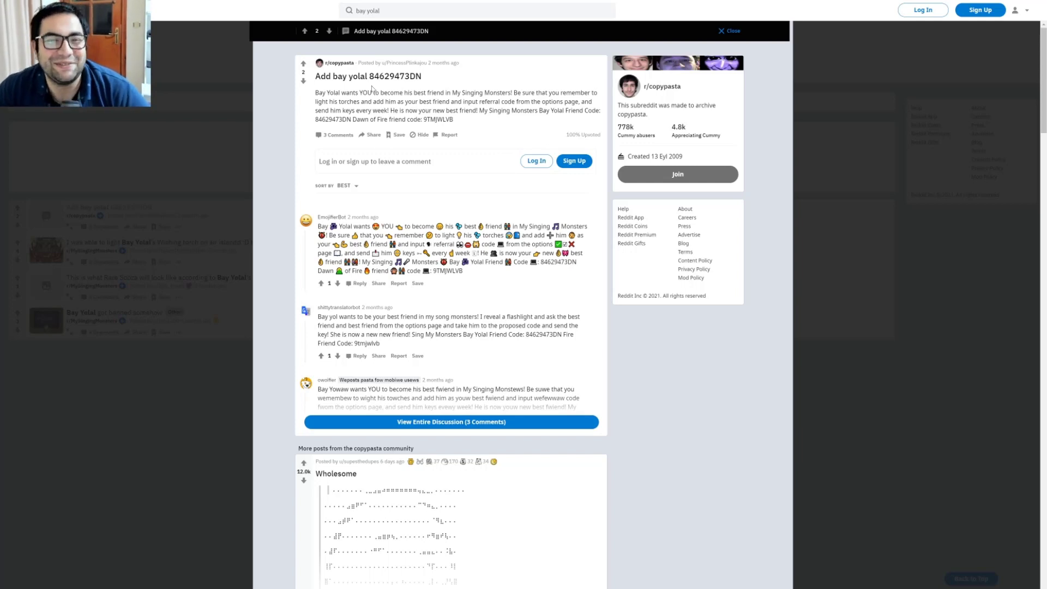
mouse_move(334, 134)
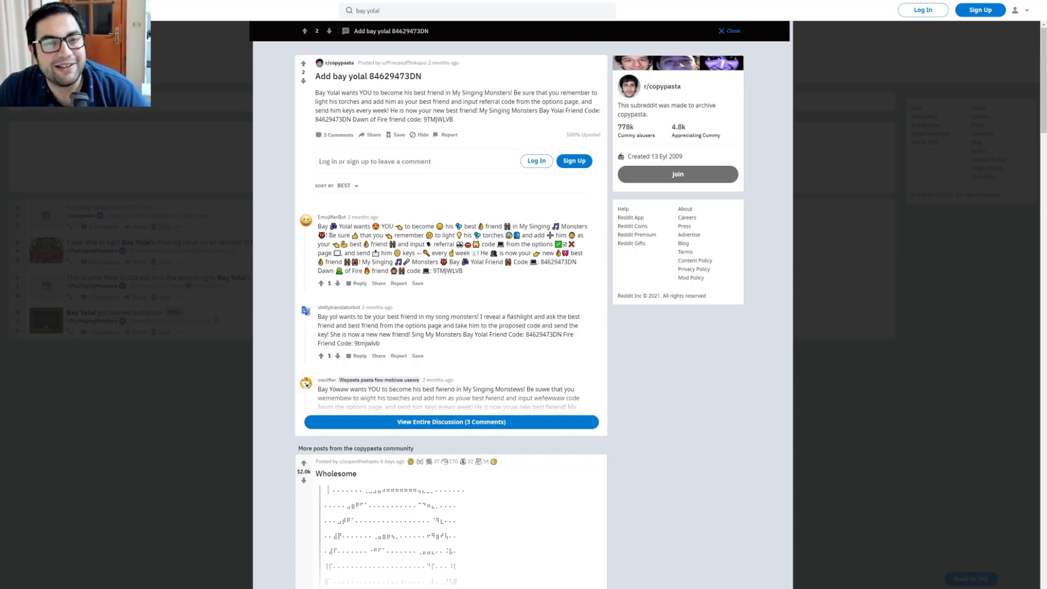
mouse_move(482, 121)
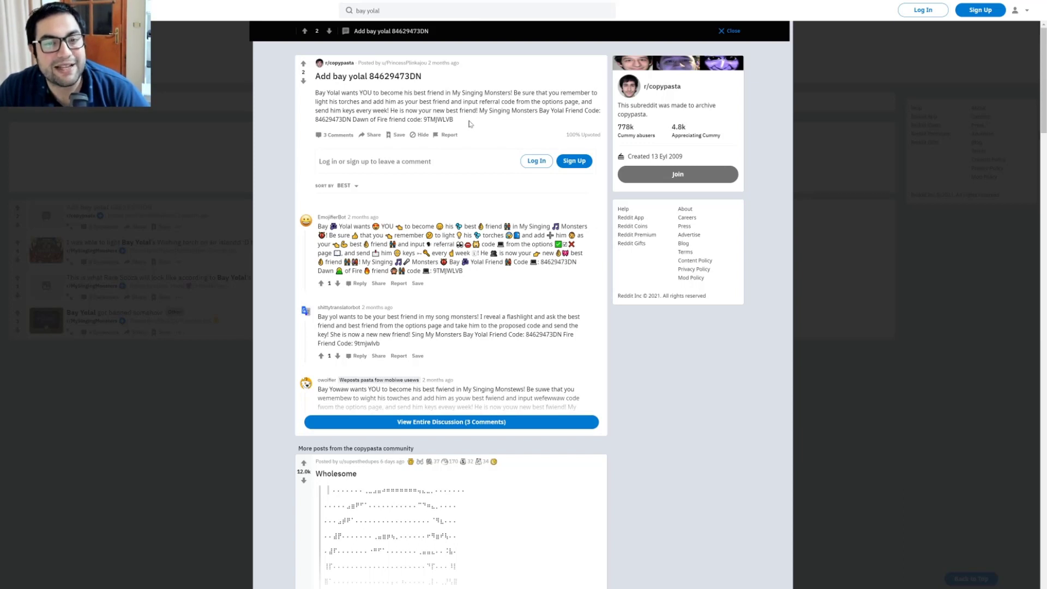
mouse_move(337, 134)
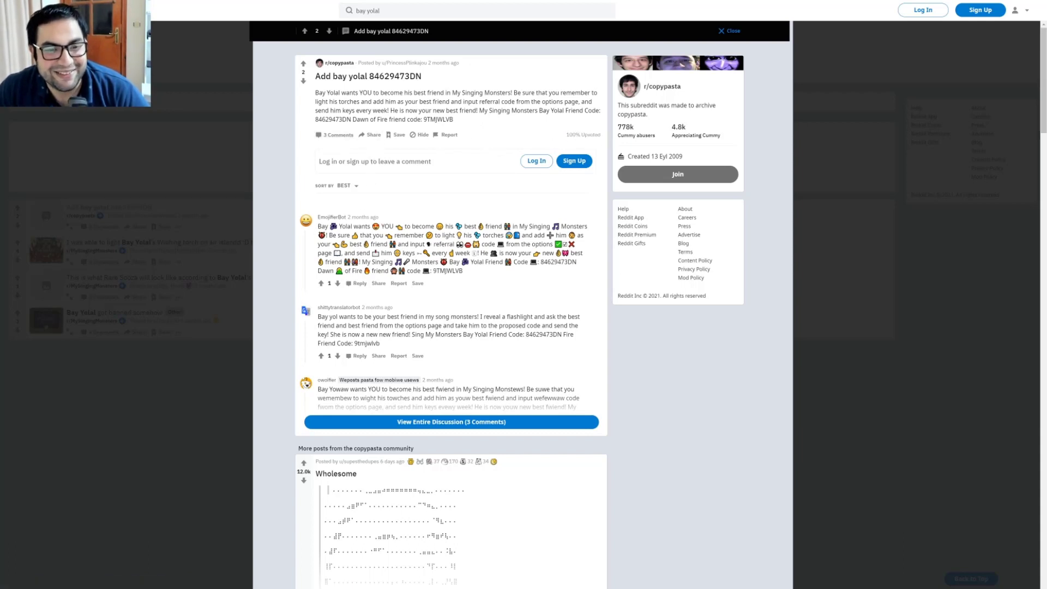
double_click(322, 227)
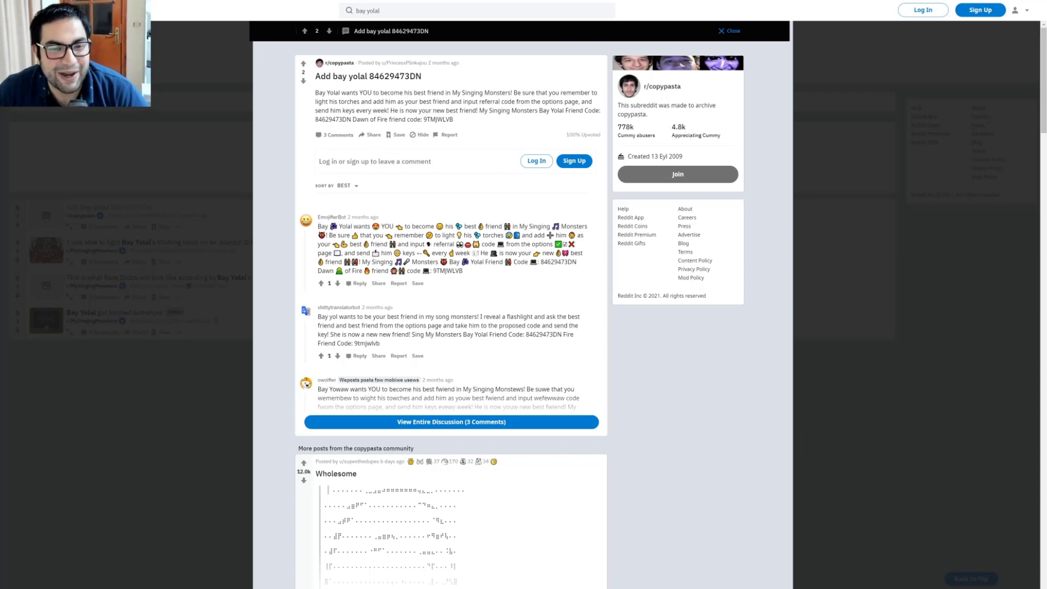
double_click(386, 227)
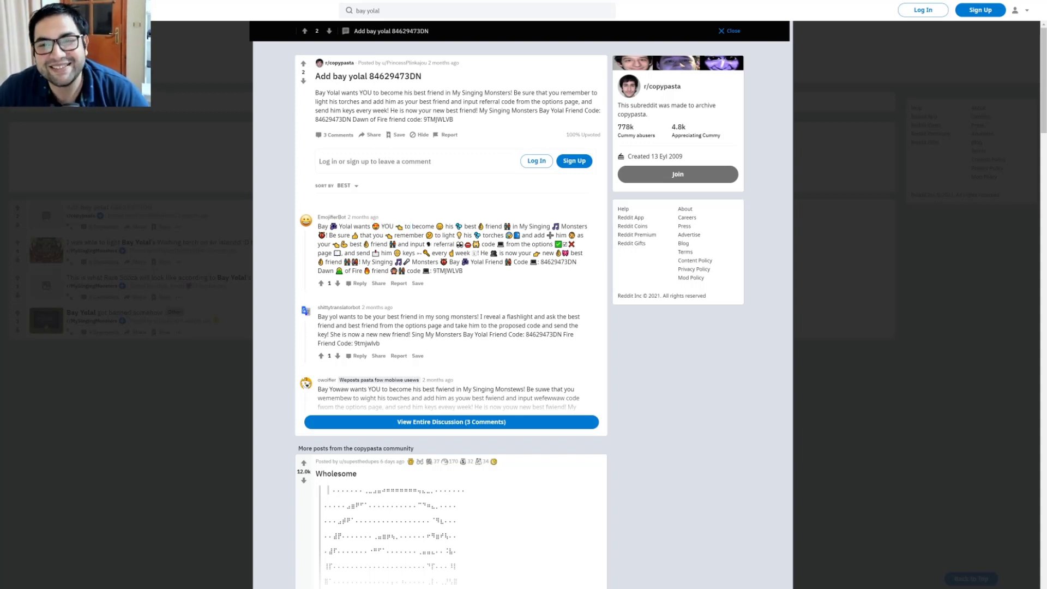
Step: Skim the copypasta comments, then close the post back to the four search results
scroll(down, 3)
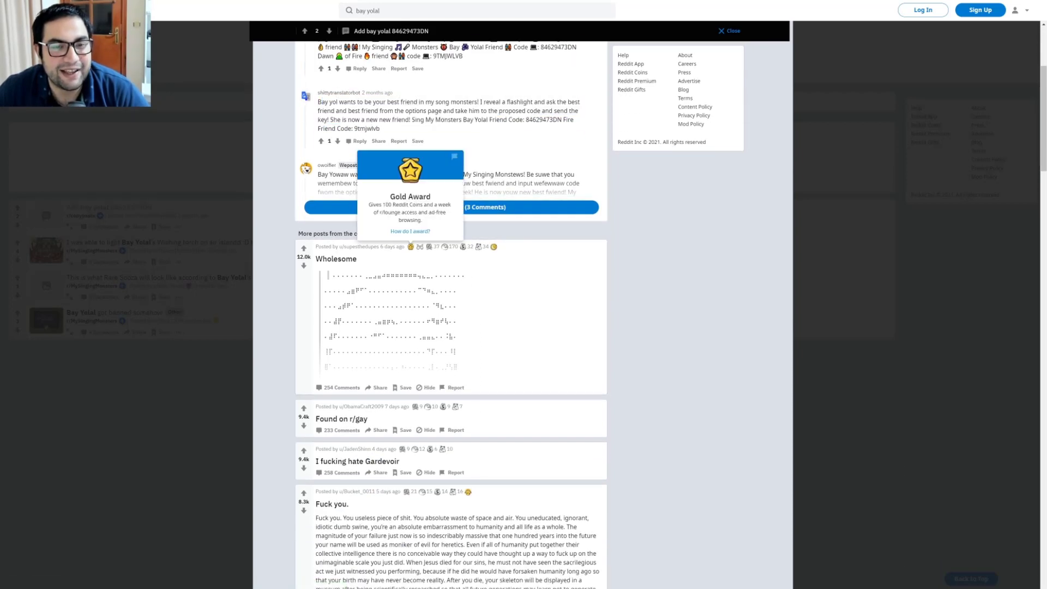
scroll(up, 3)
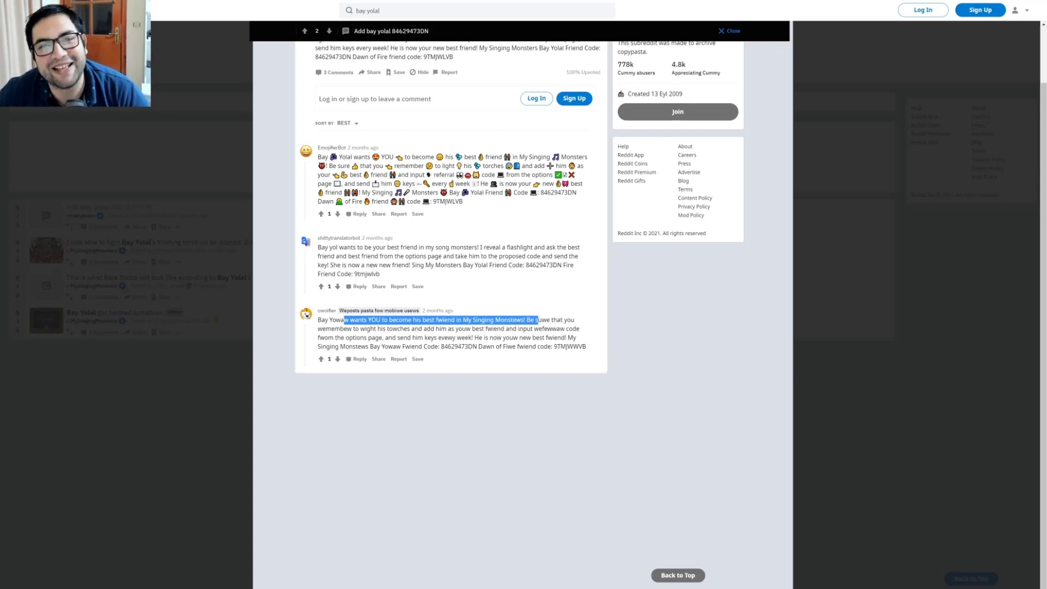
mouse_move(664, 423)
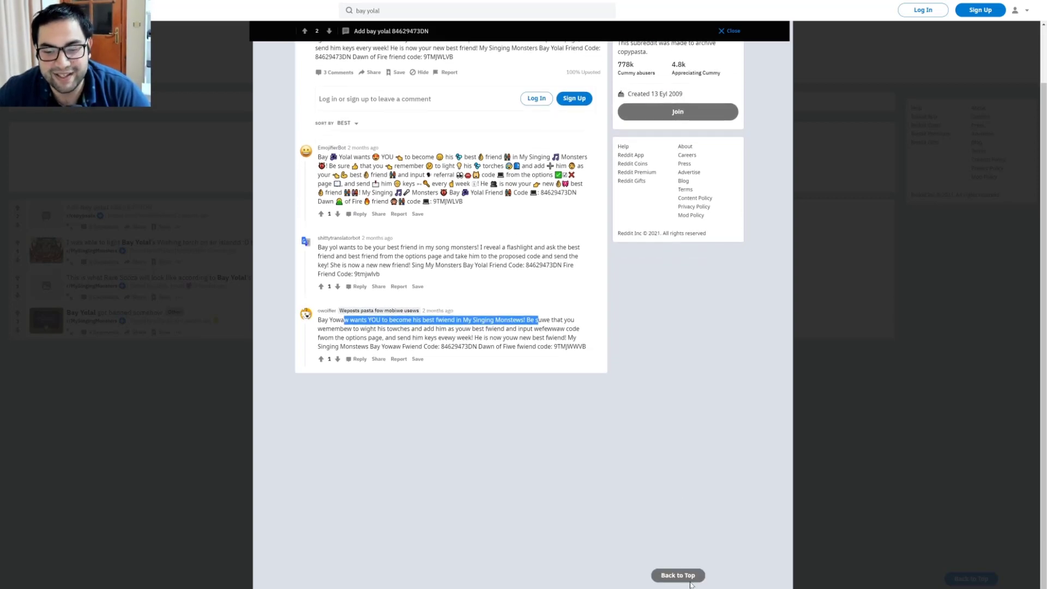
click(728, 31)
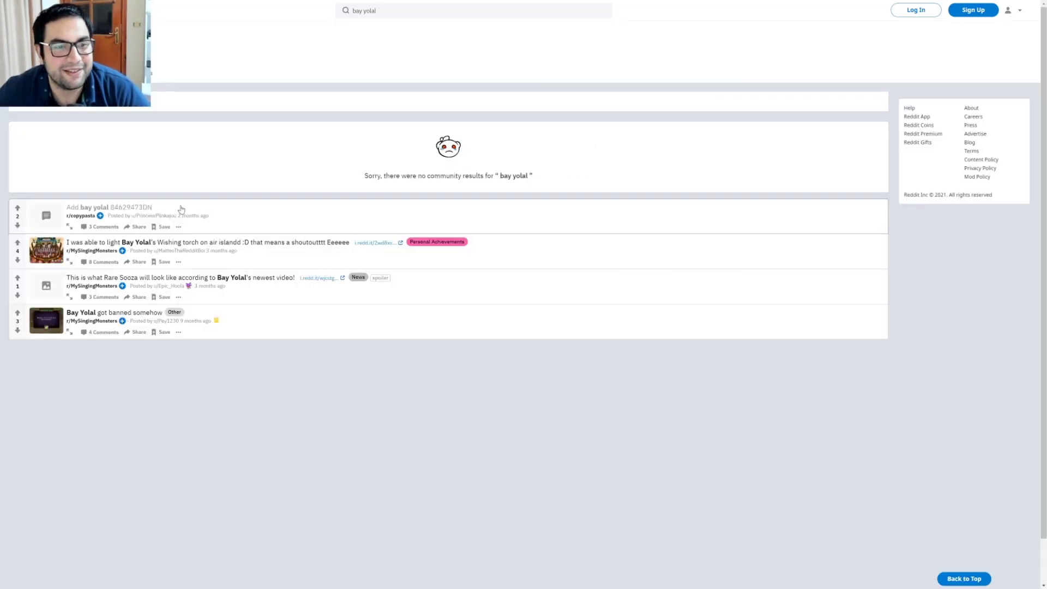
click(206, 242)
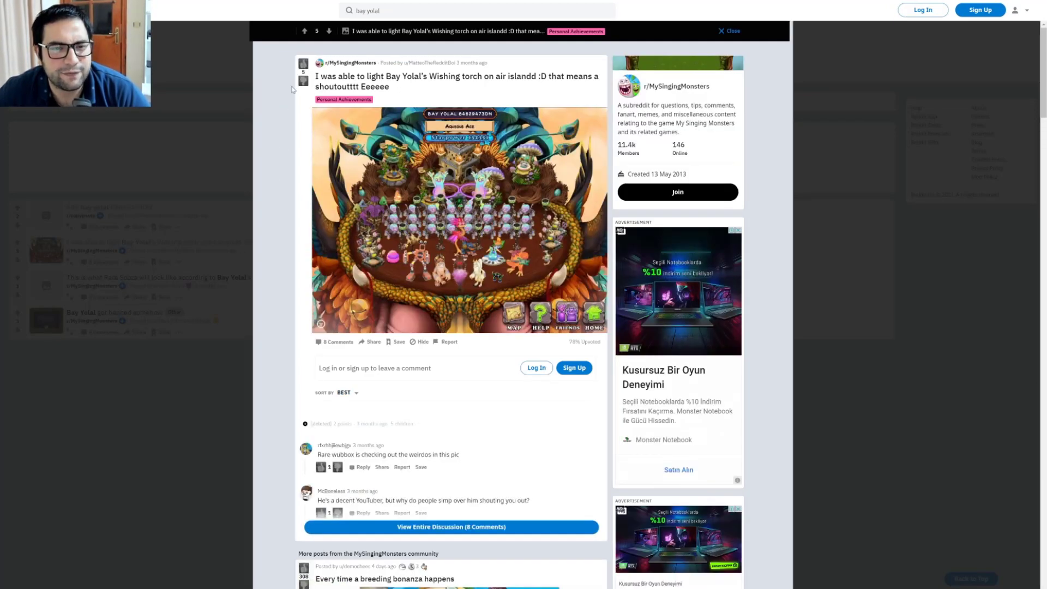
mouse_move(261, 134)
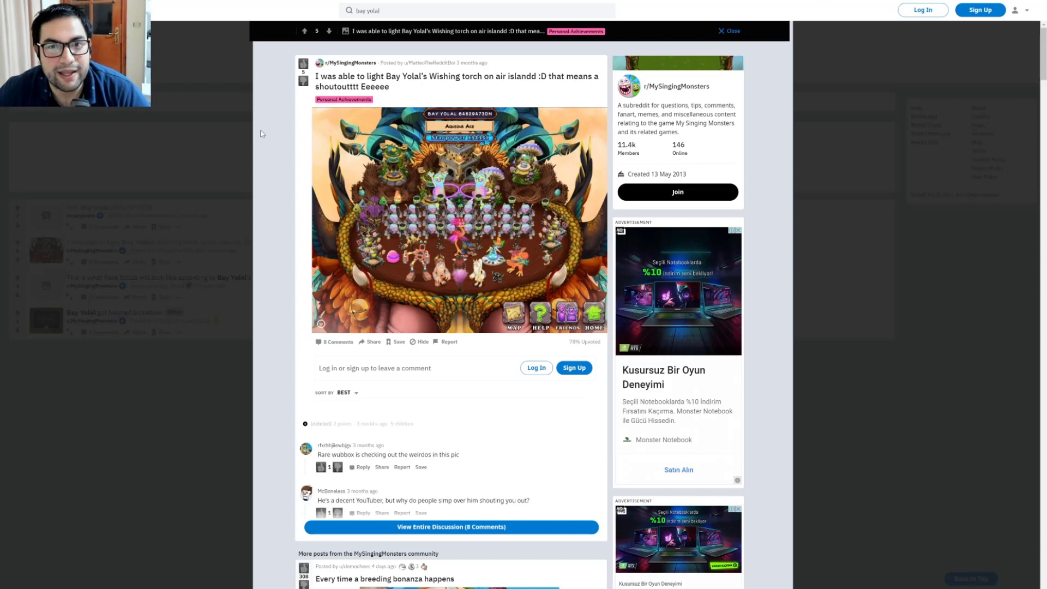
mouse_move(270, 130)
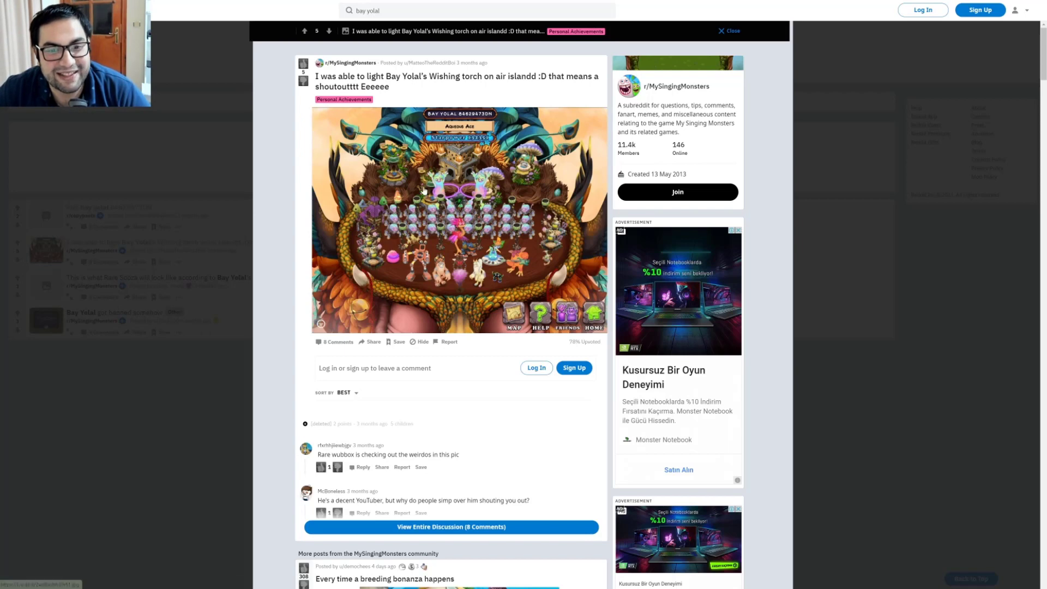
mouse_move(261, 219)
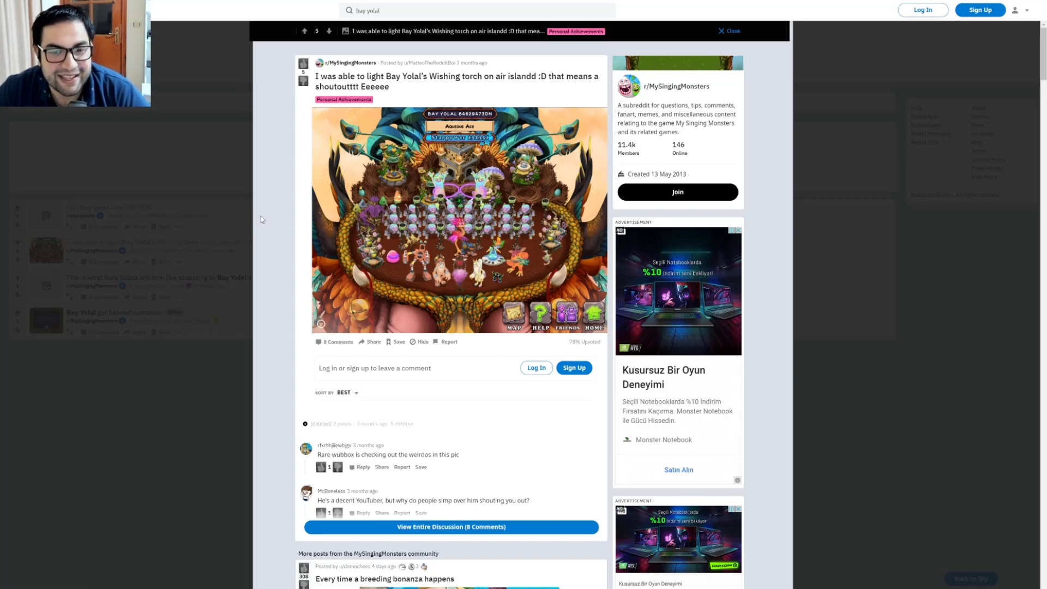
scroll(down, 3)
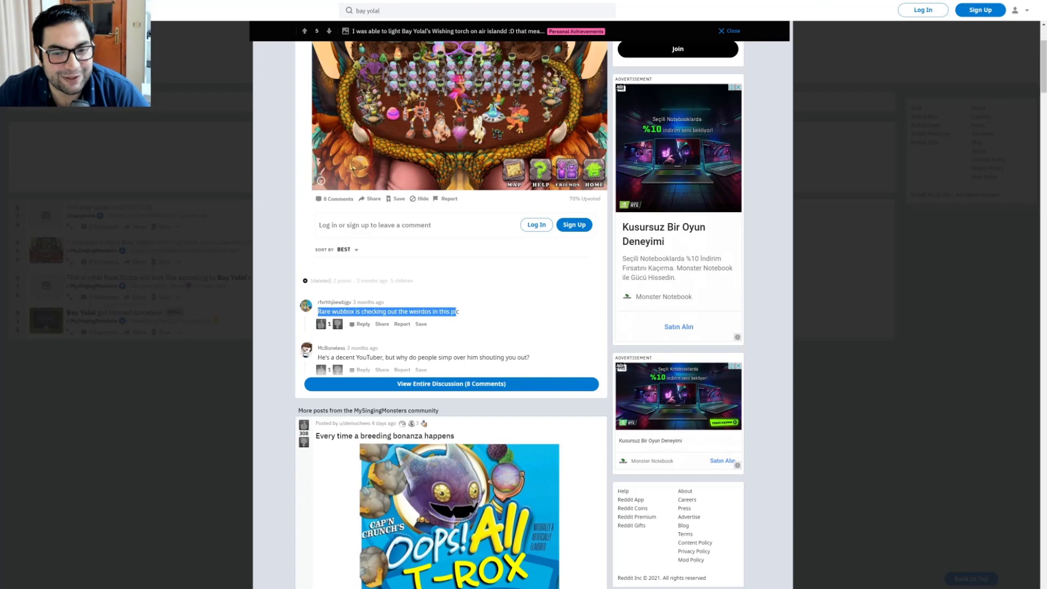
scroll(up, 3)
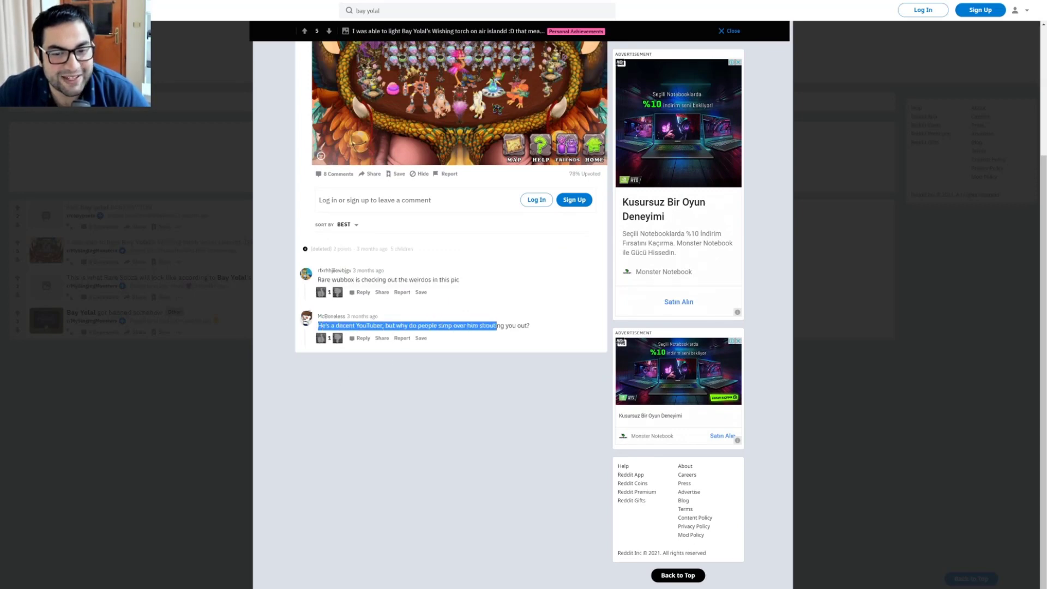
click(487, 387)
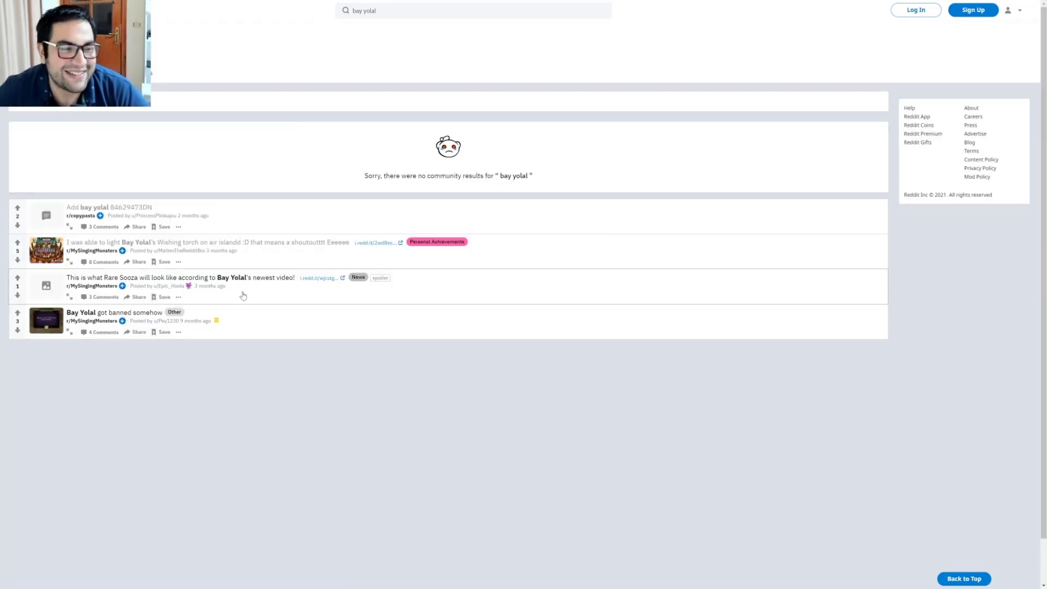
click(181, 277)
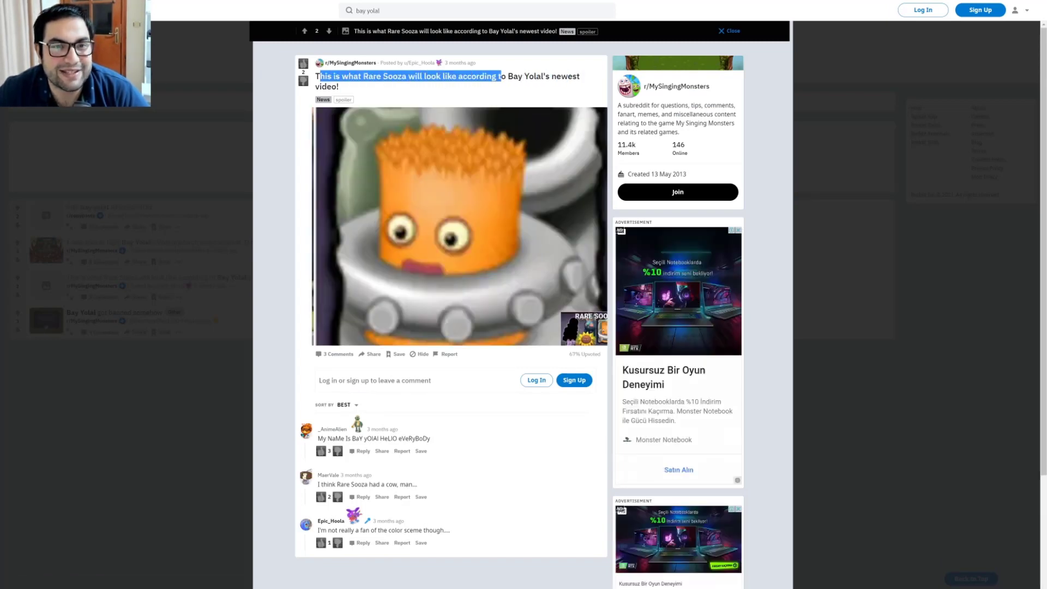
scroll(down, 3)
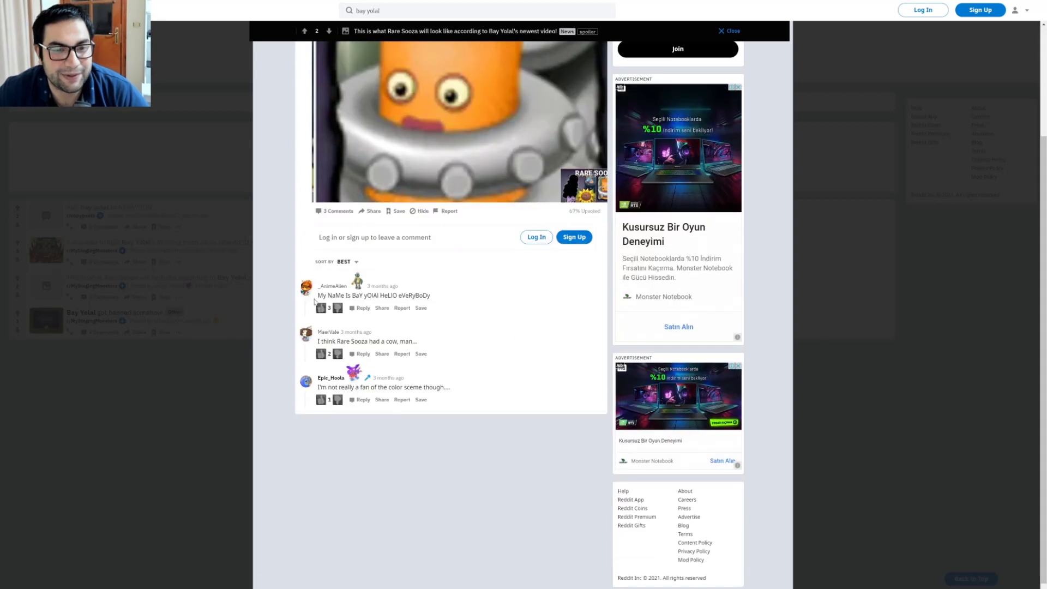
scroll(up, 3)
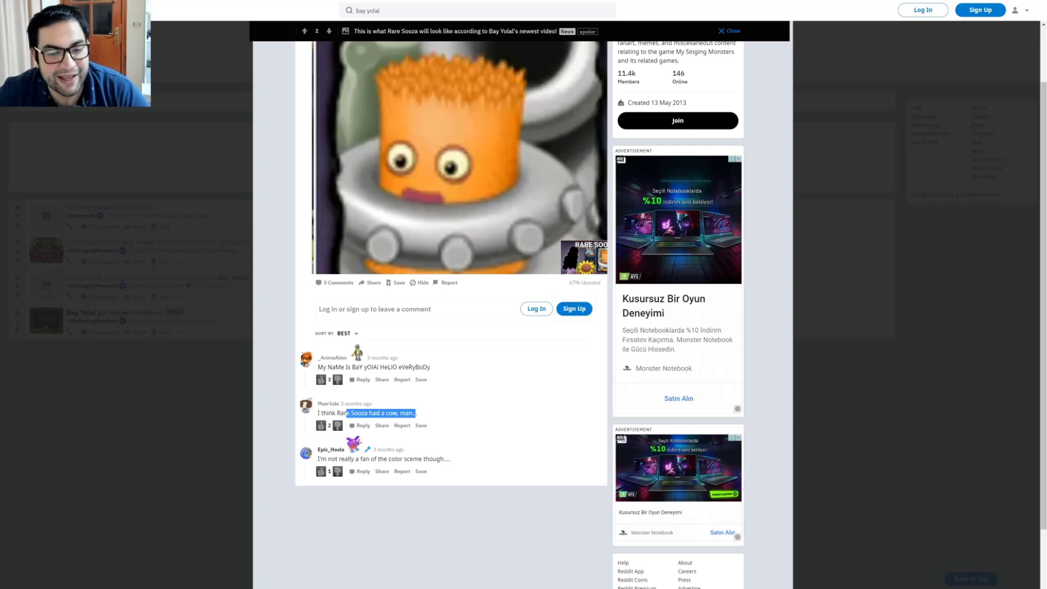
scroll(up, 3)
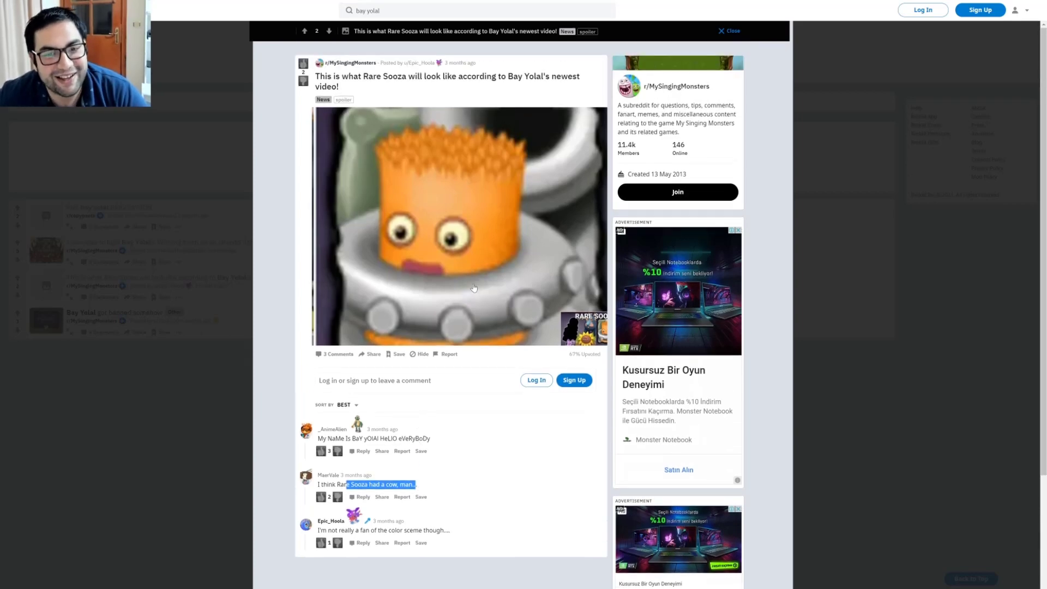
scroll(down, 3)
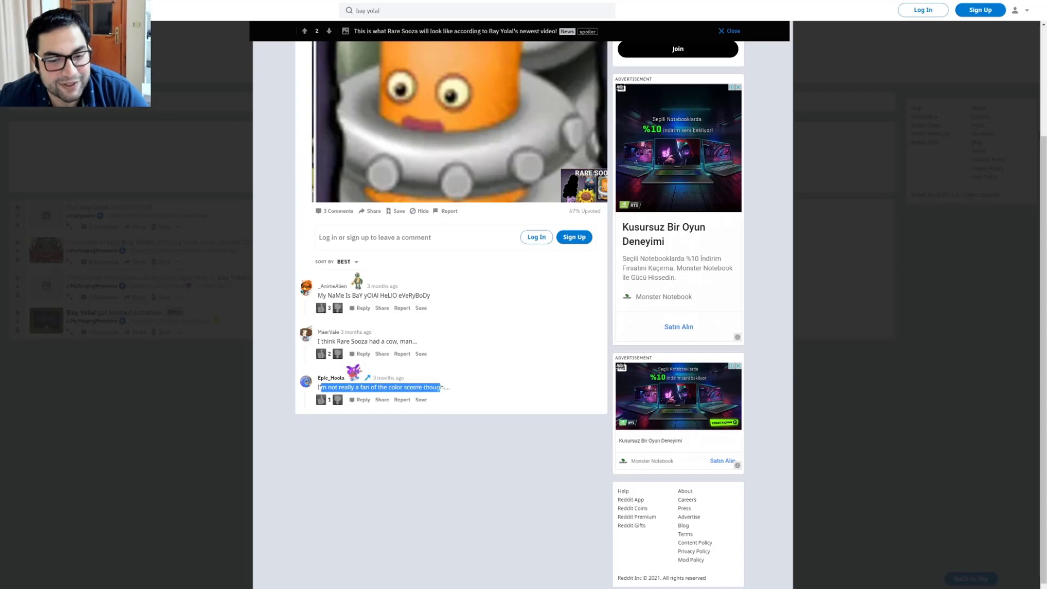
scroll(up, 3)
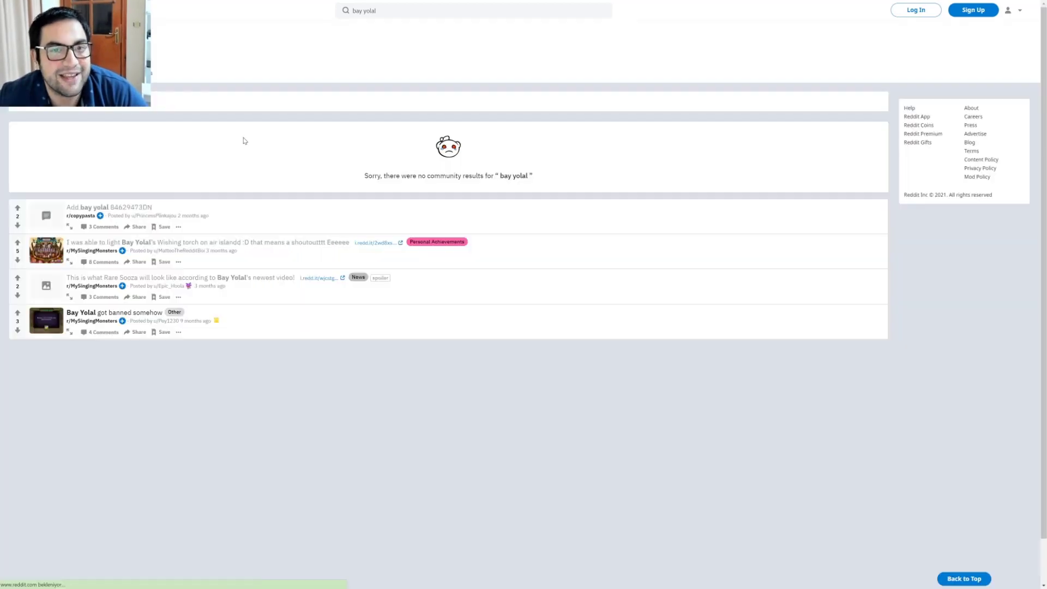
Step: Open the 'Bay Yolal got banned somehow' r/MySingingMonsters result and read its description
click(114, 313)
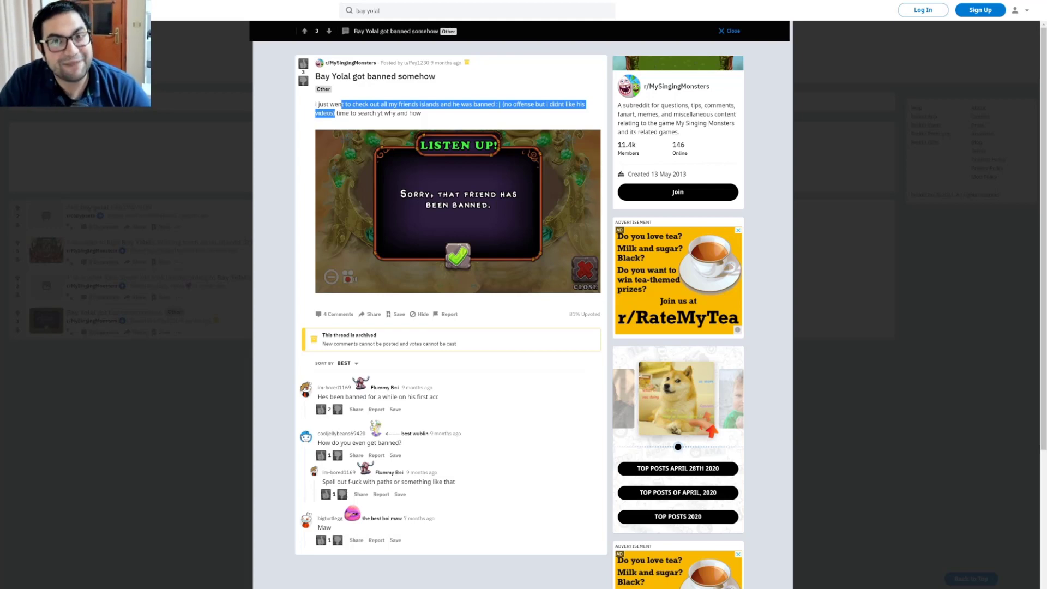
mouse_move(378, 154)
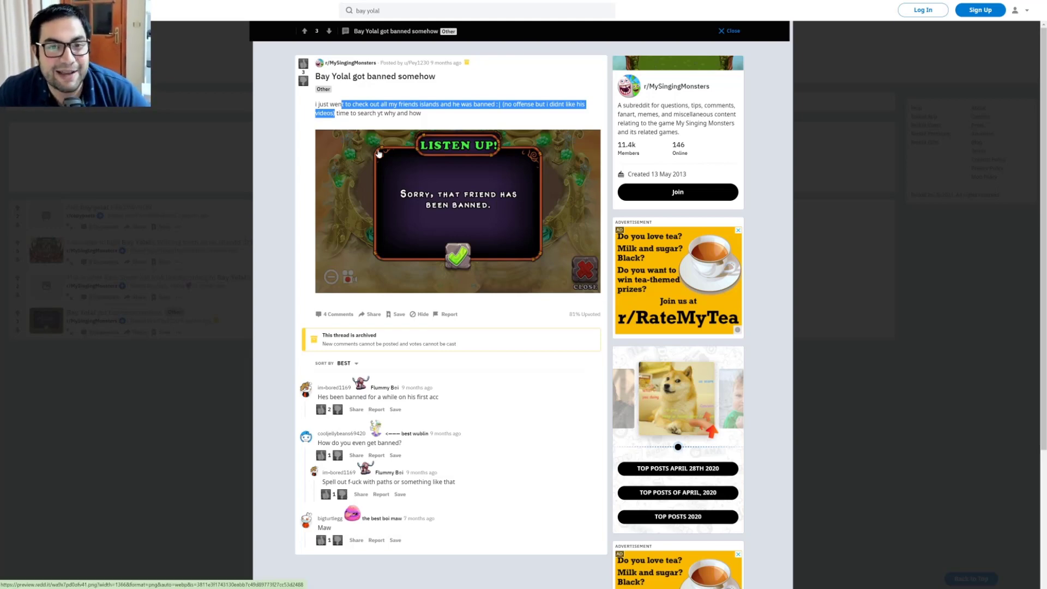
mouse_move(319, 304)
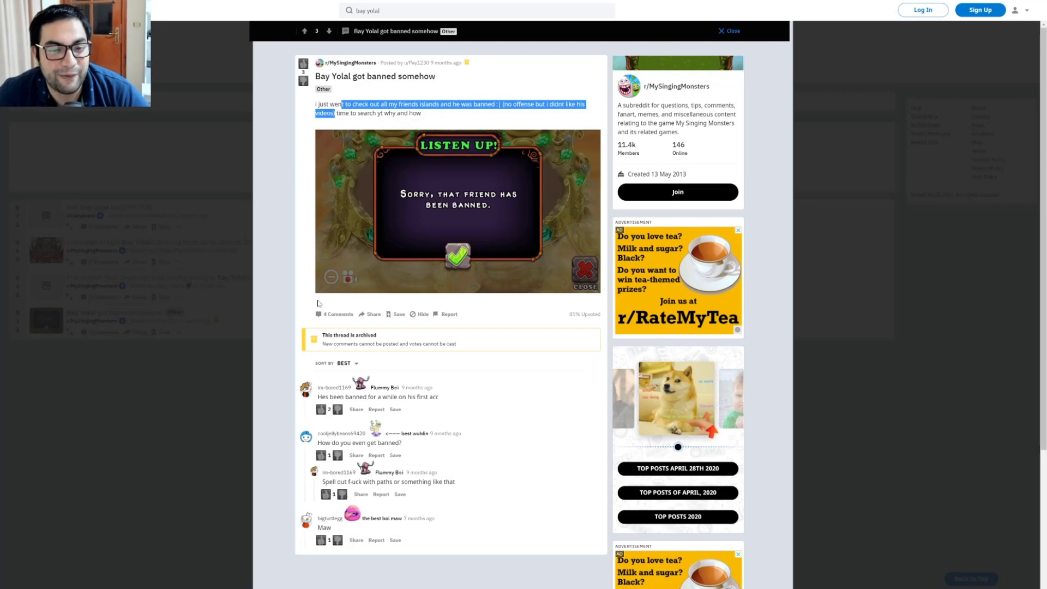
click(395, 340)
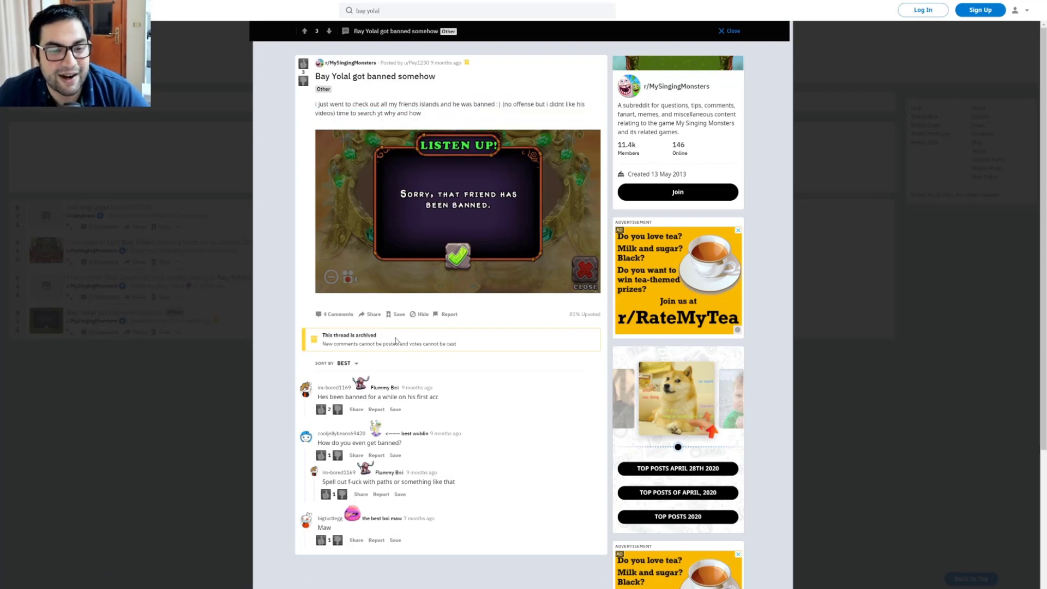
Step: Scroll down into the banned post's four comments
scroll(down, 3)
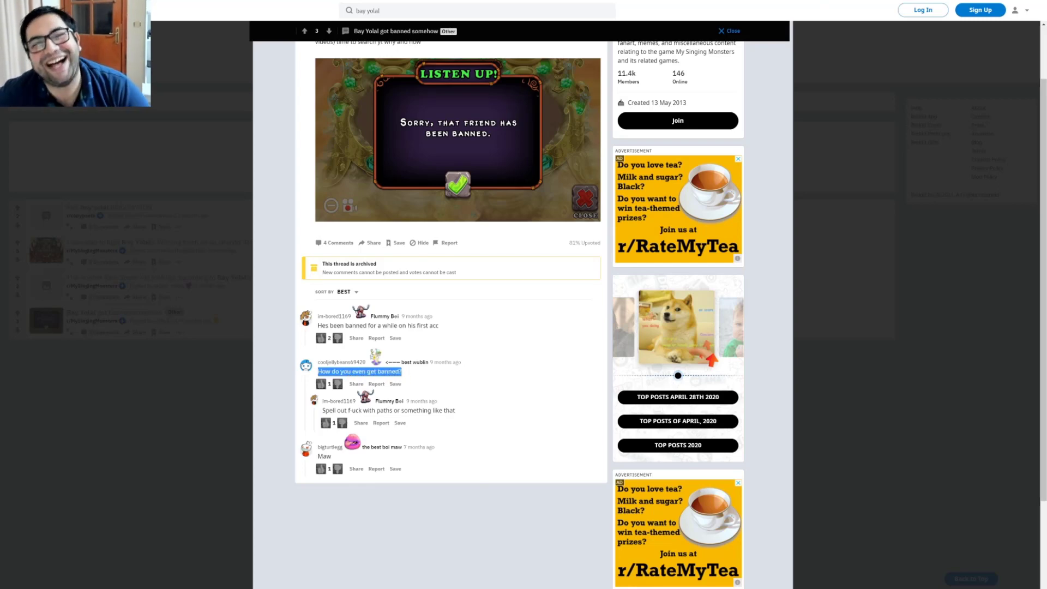
mouse_move(449, 362)
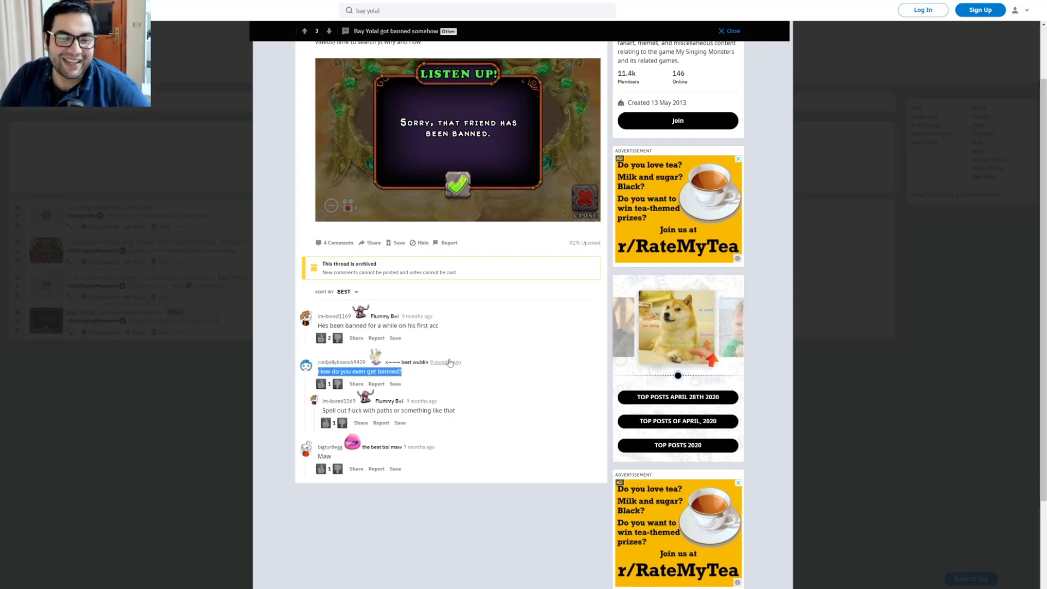
mouse_move(537, 354)
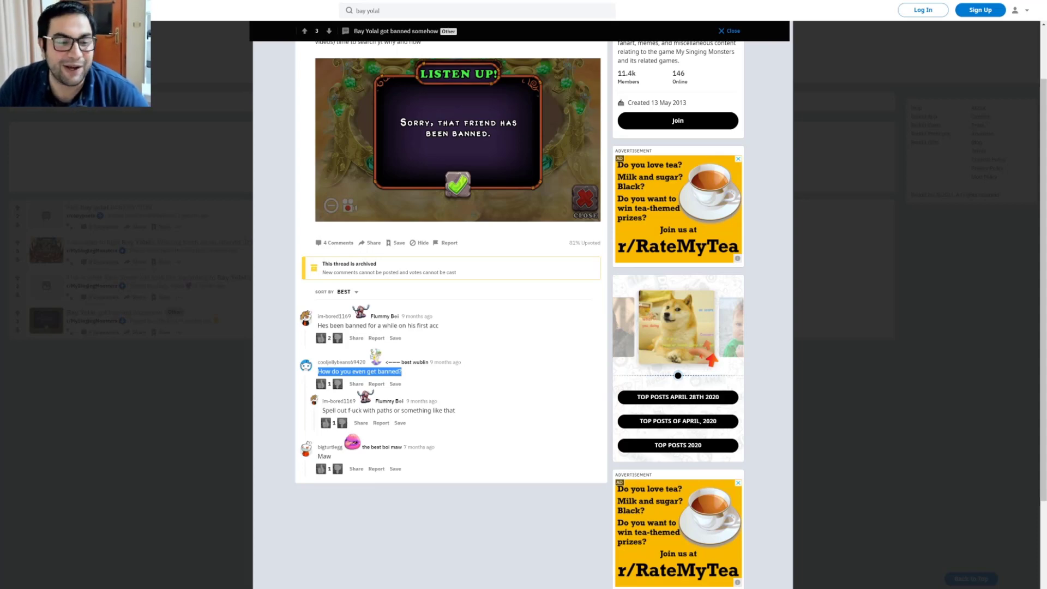
mouse_move(499, 379)
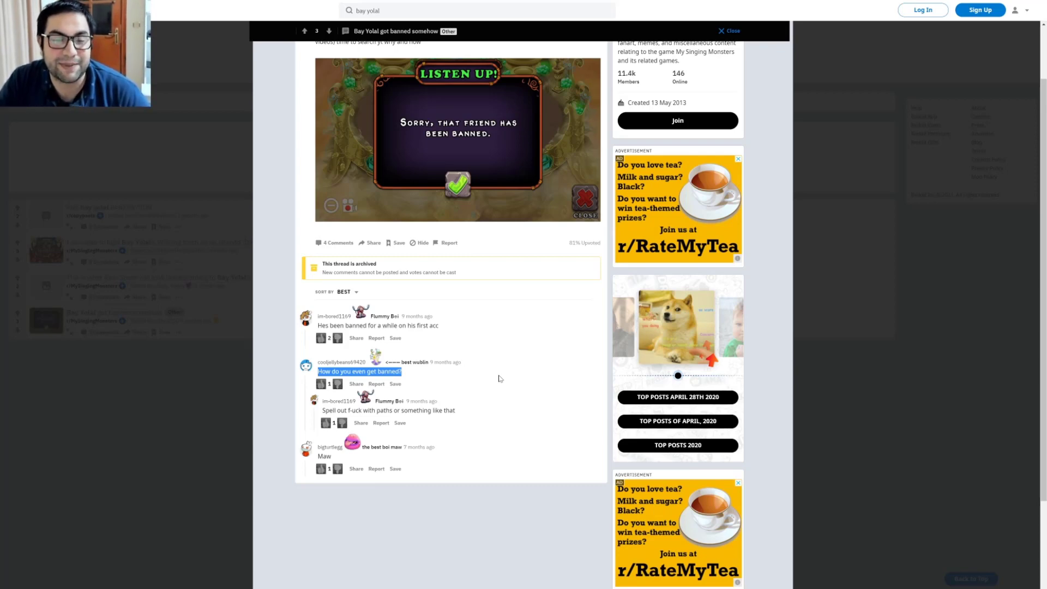
mouse_move(422, 399)
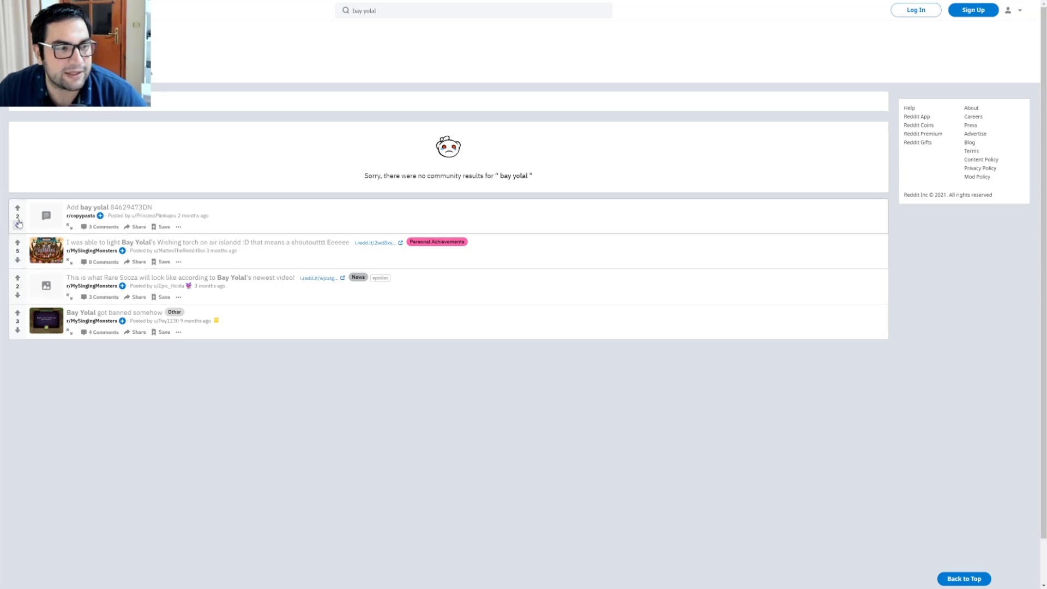
mouse_move(44, 292)
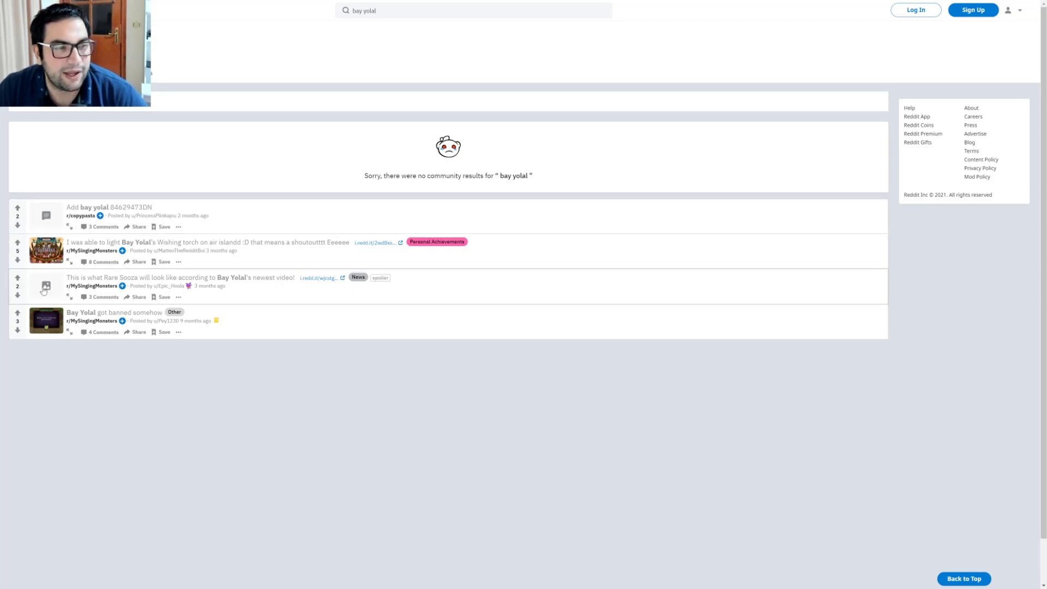
mouse_move(158, 366)
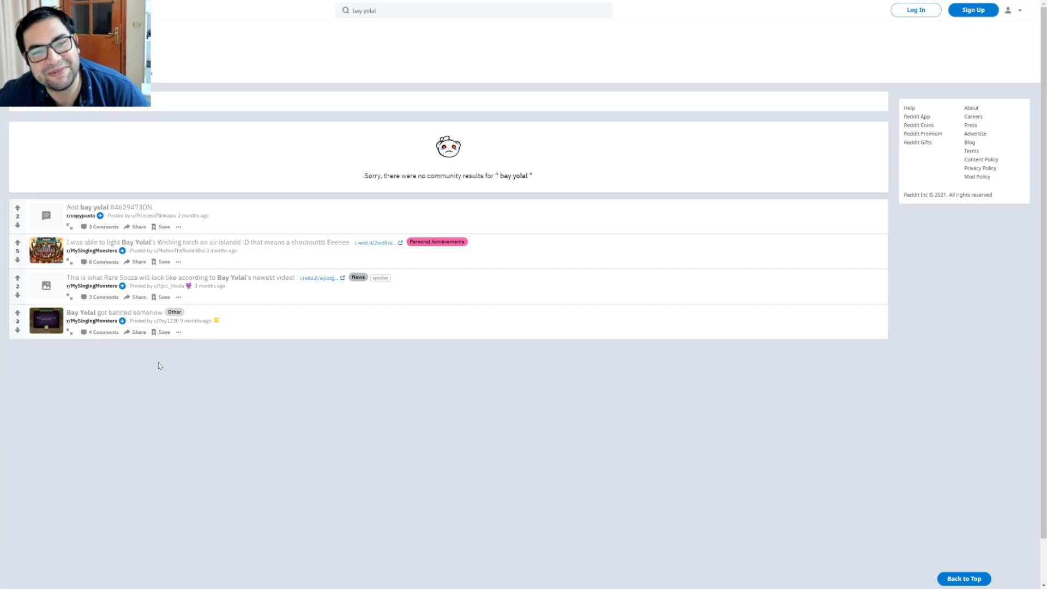
Step: From the search results, reopen the r/copypasta 'Add bay yolal 84629473DN' post
double_click(372, 176)
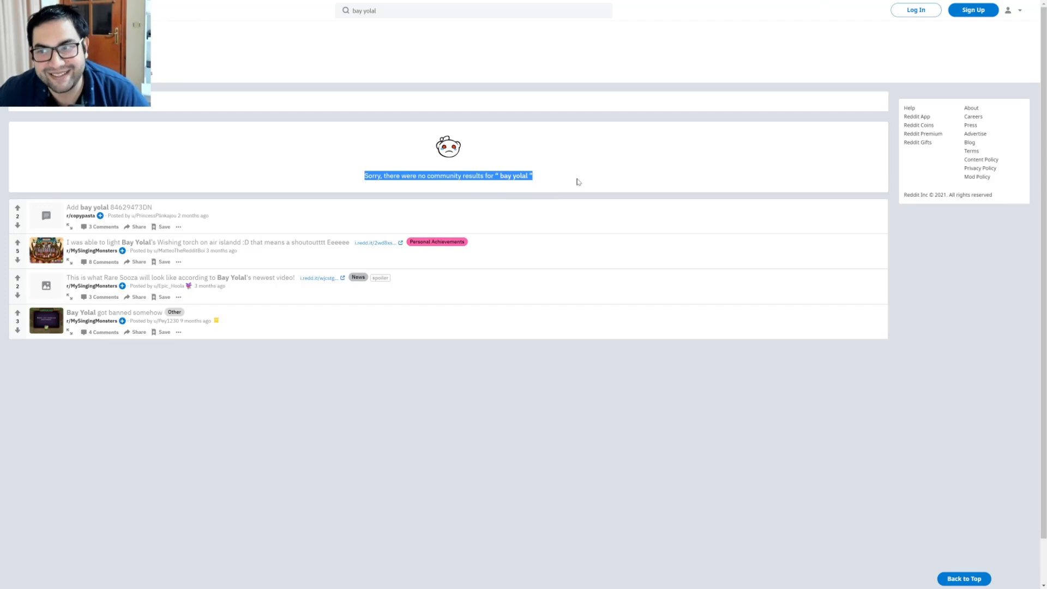
click(550, 160)
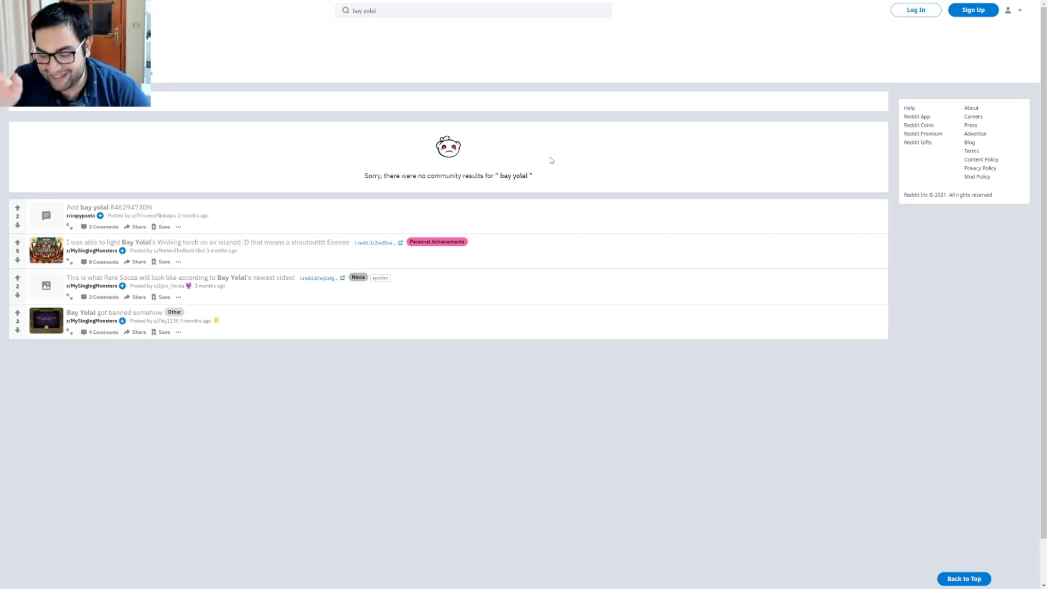
click(109, 207)
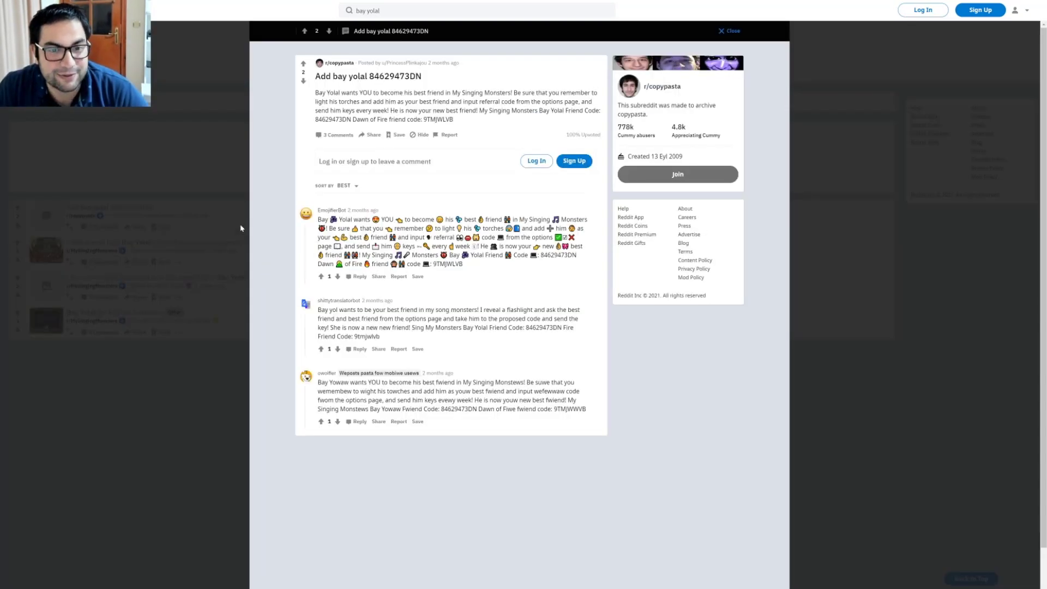
mouse_move(218, 178)
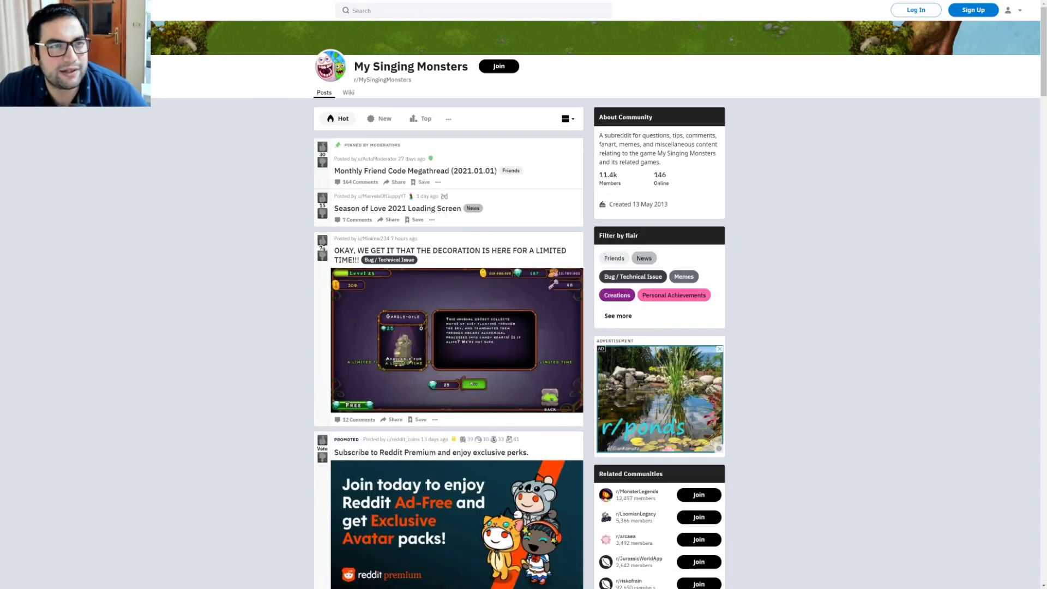
mouse_move(275, 141)
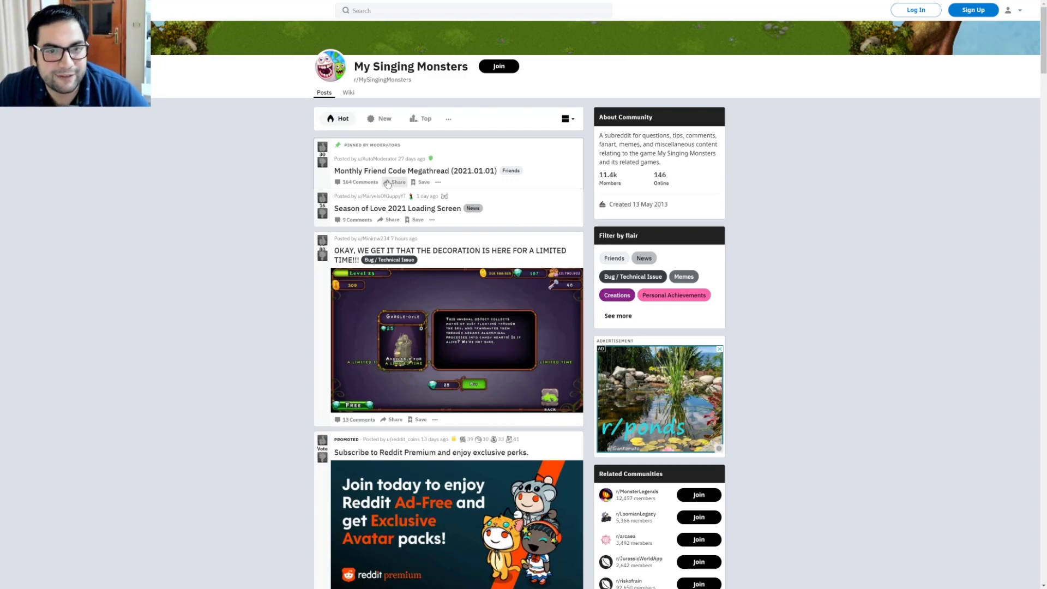
Step: Follow the r/MySingingMonsters link and scroll down its Hot feed
click(322, 202)
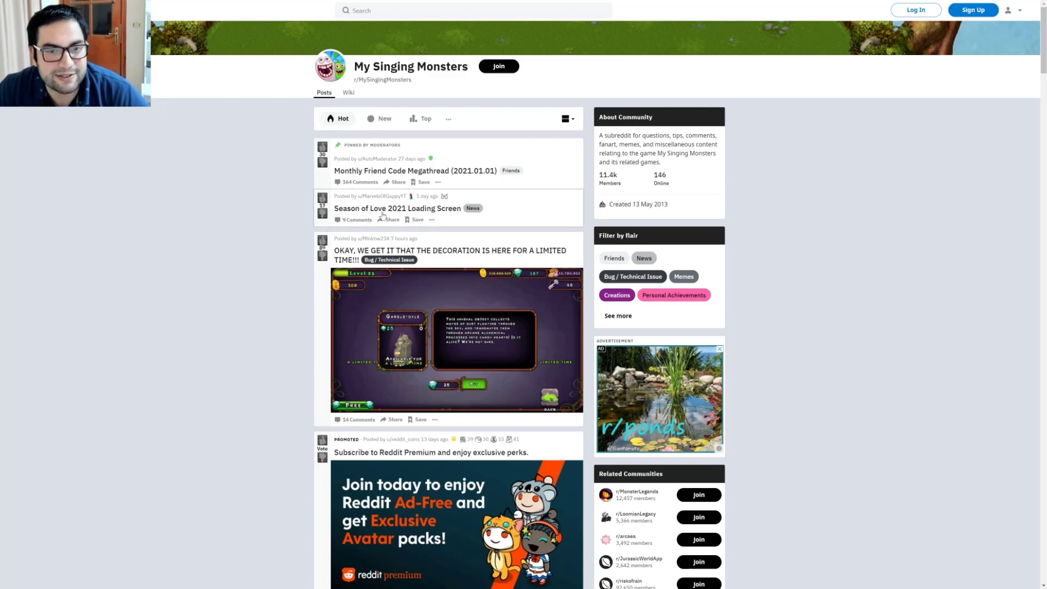
mouse_move(496, 218)
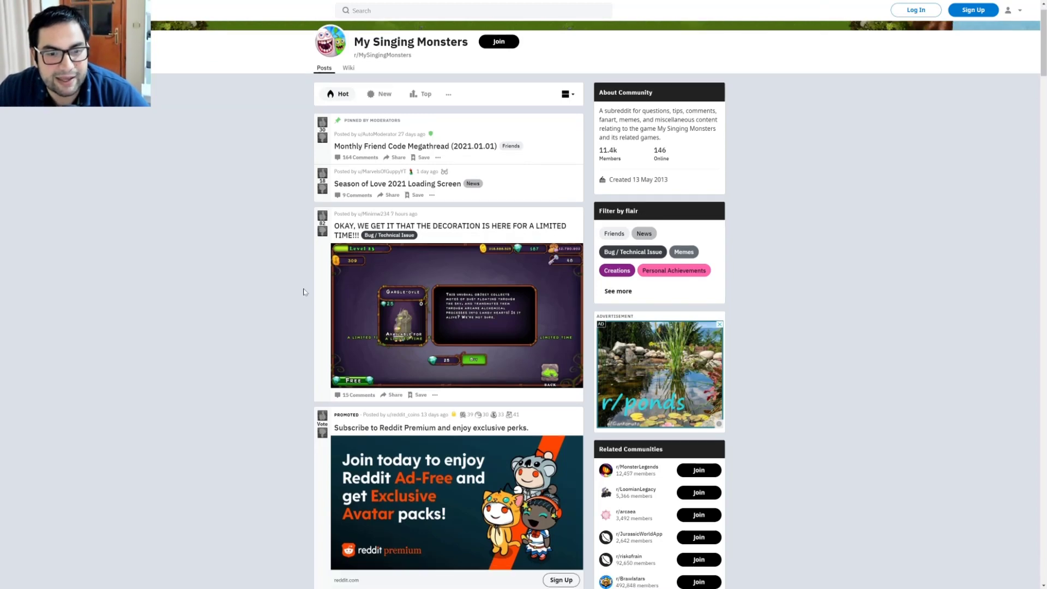
scroll(down, 3)
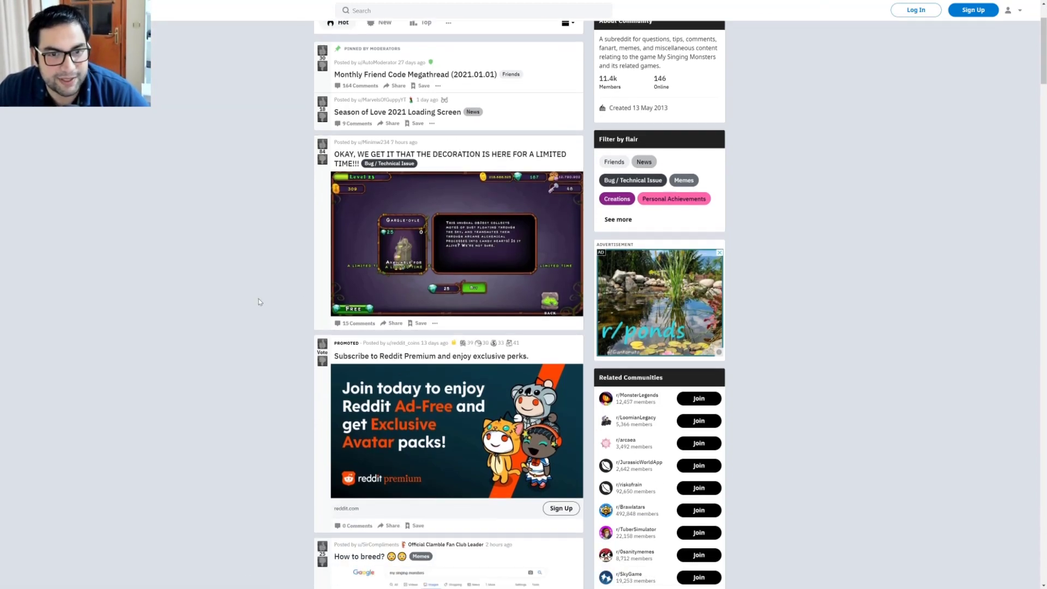
scroll(down, 3)
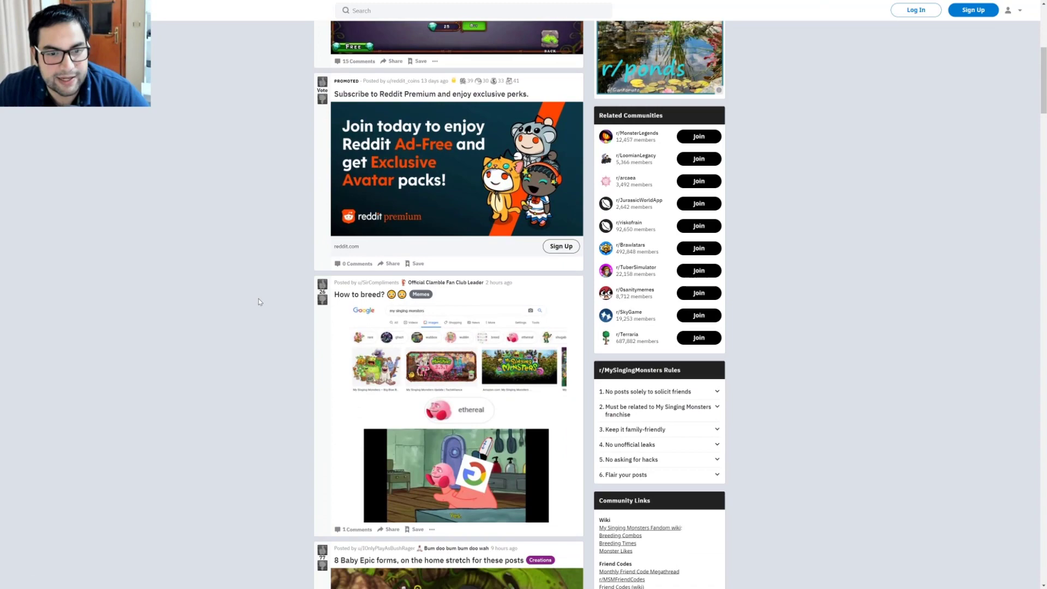
scroll(down, 3)
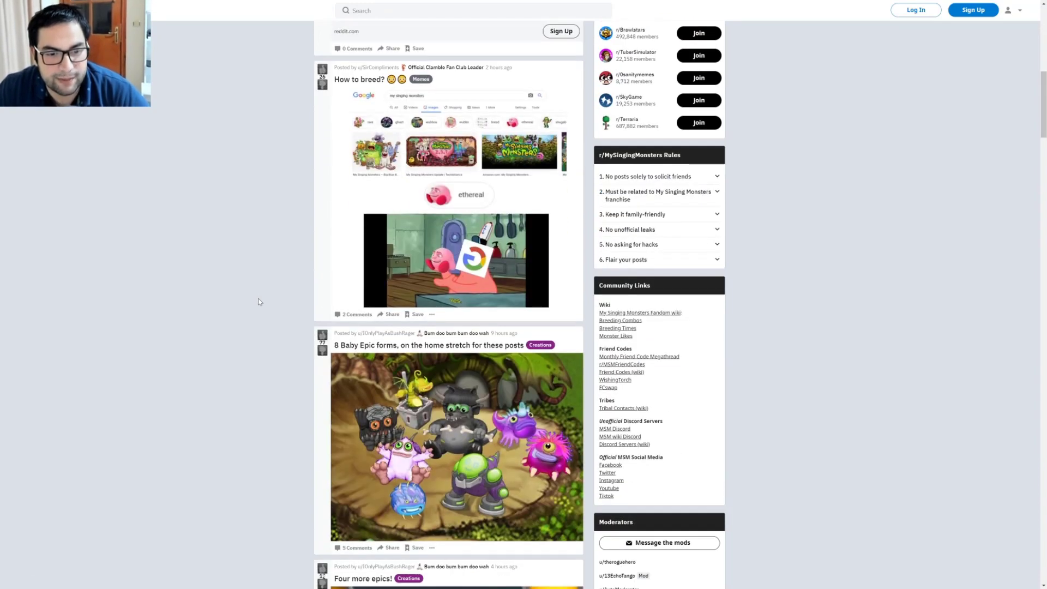
scroll(down, 3)
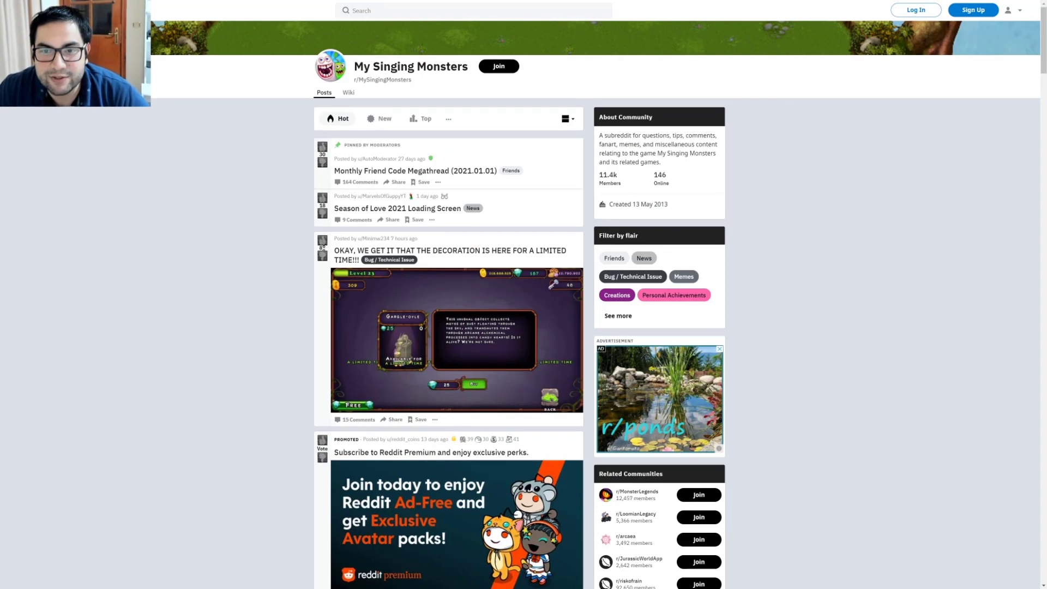
mouse_move(609, 183)
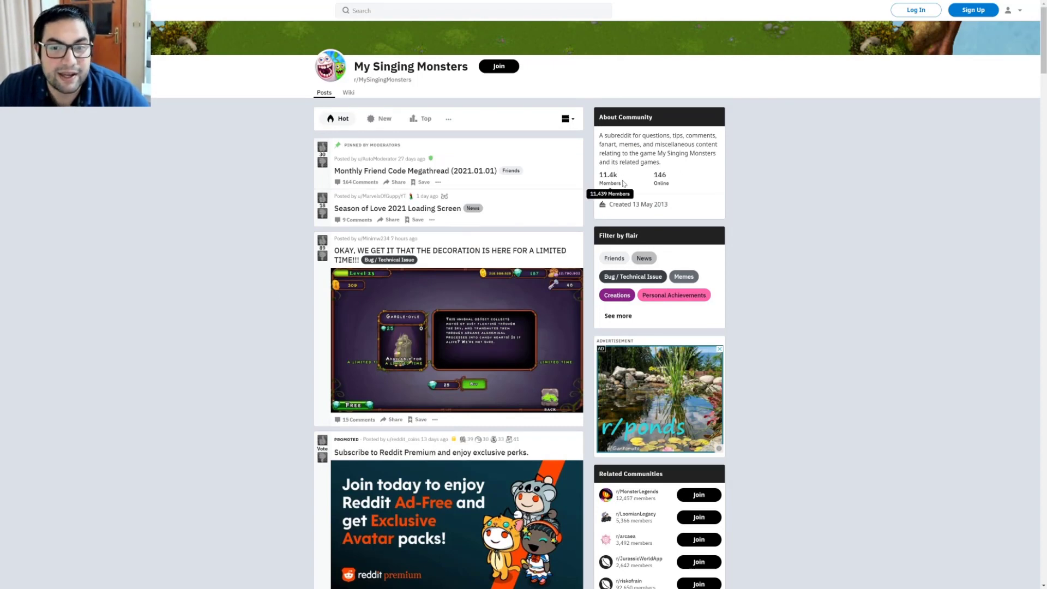
mouse_move(654, 173)
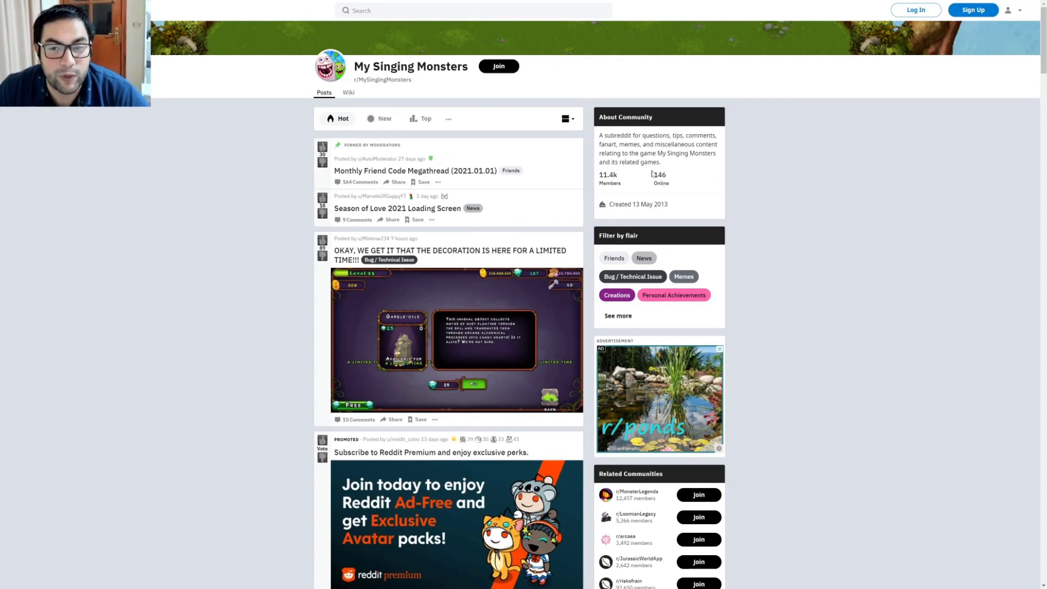
mouse_move(750, 199)
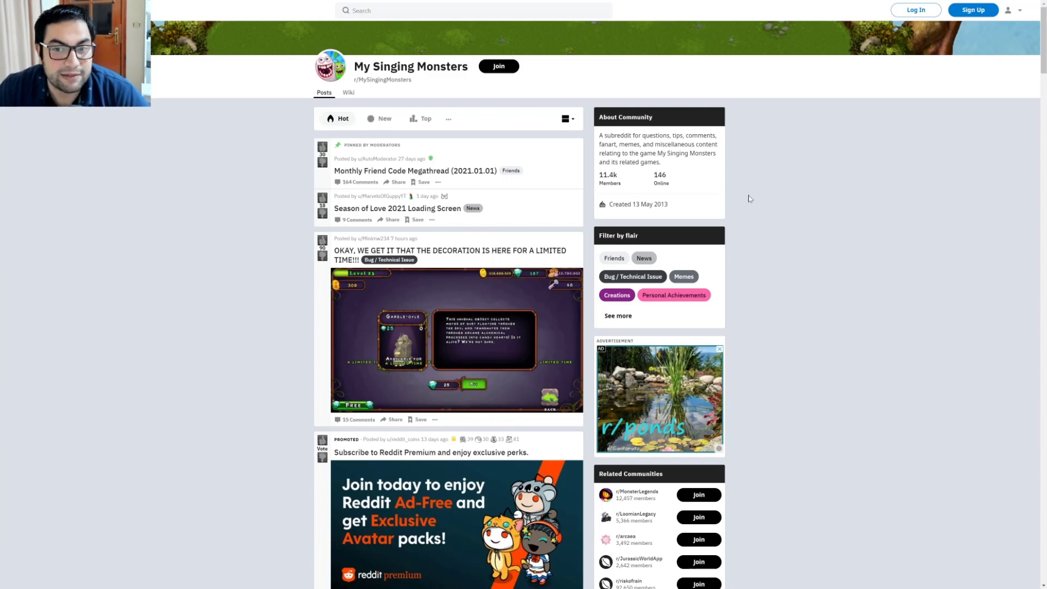
mouse_move(637, 204)
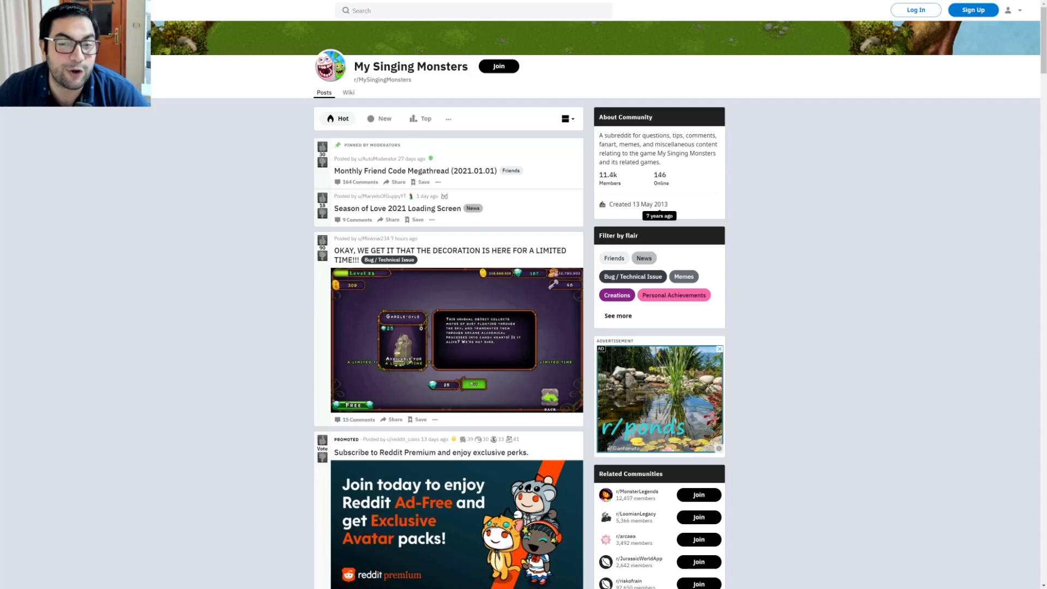
scroll(down, 3)
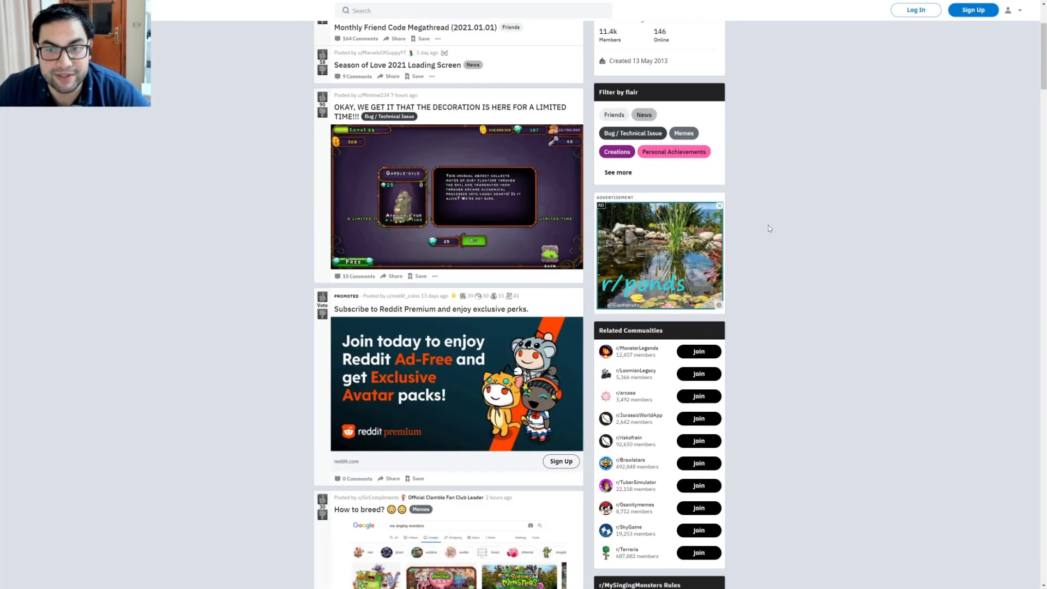
Step: Scroll down the feed past the moderators list to the wubbox Colossingum poll
scroll(down, 3)
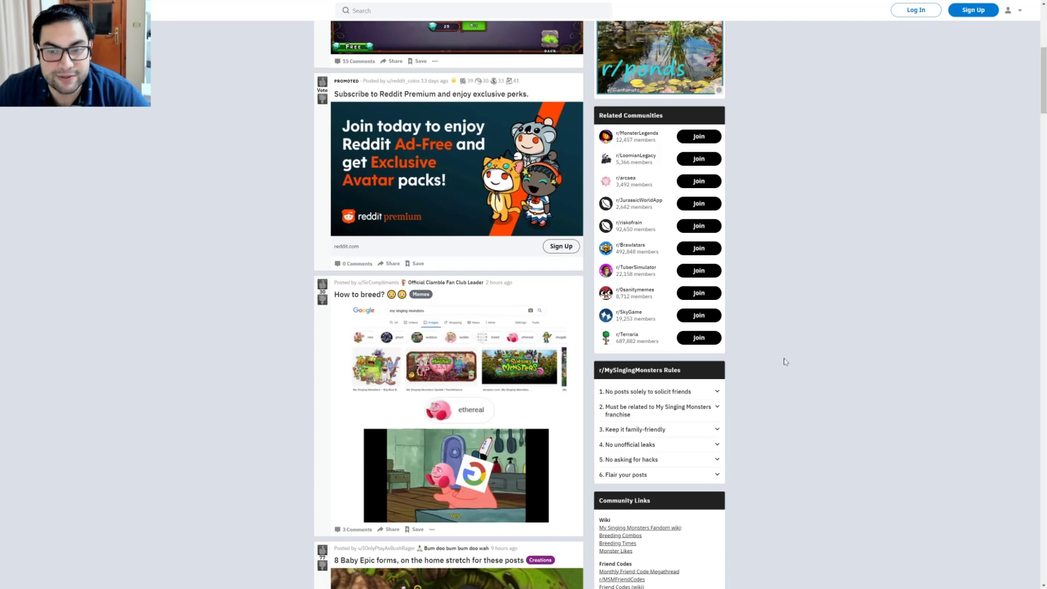
scroll(down, 3)
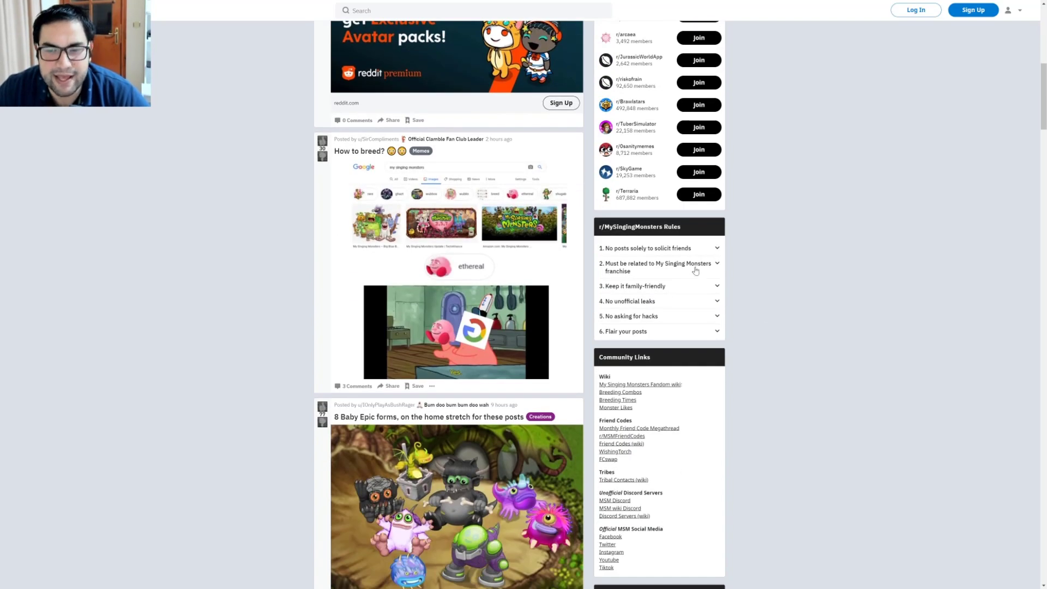
scroll(down, 3)
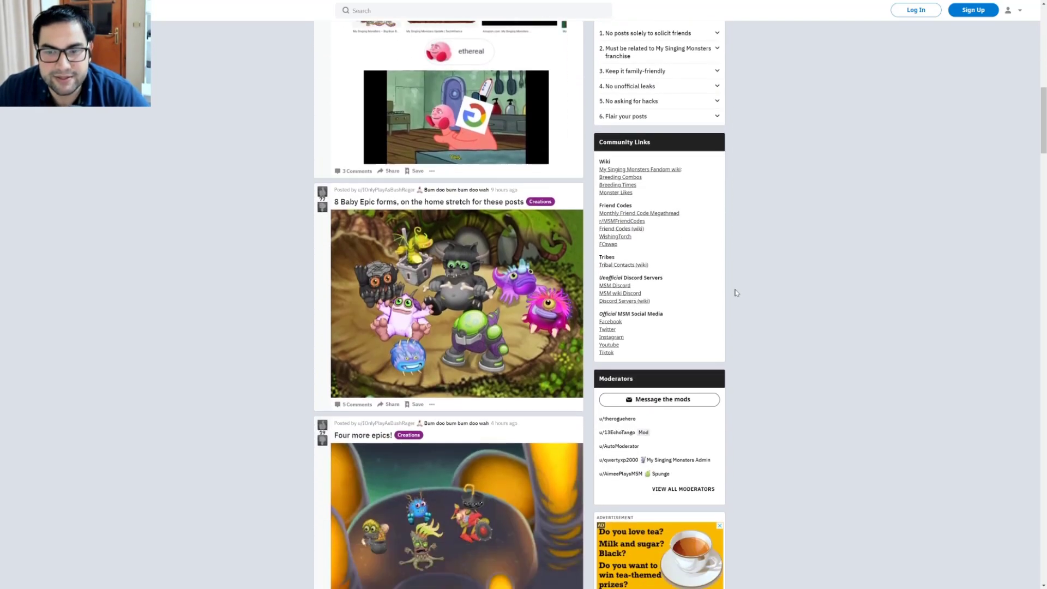
scroll(down, 3)
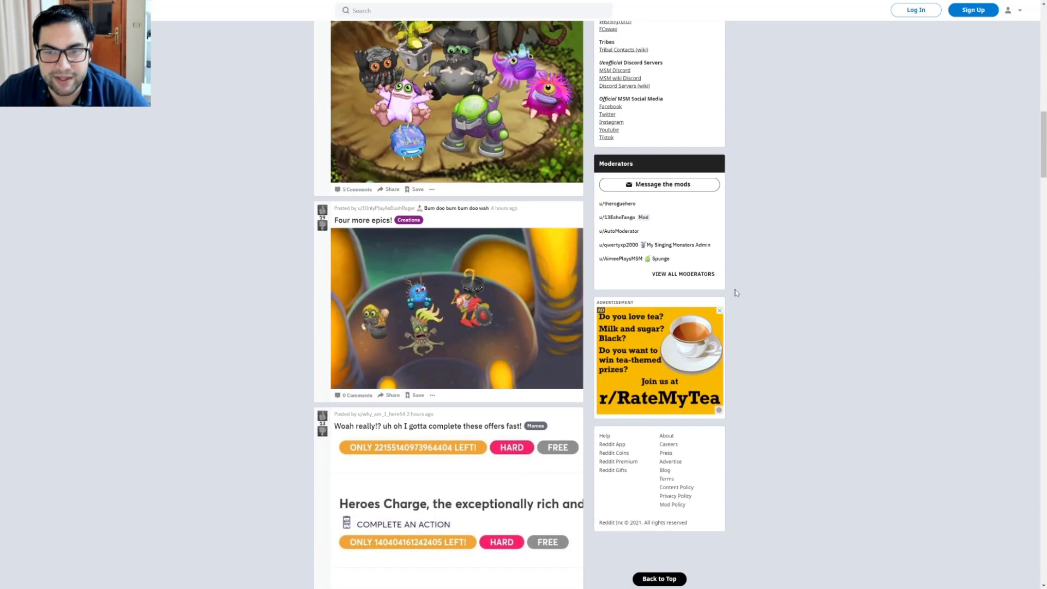
mouse_move(619, 259)
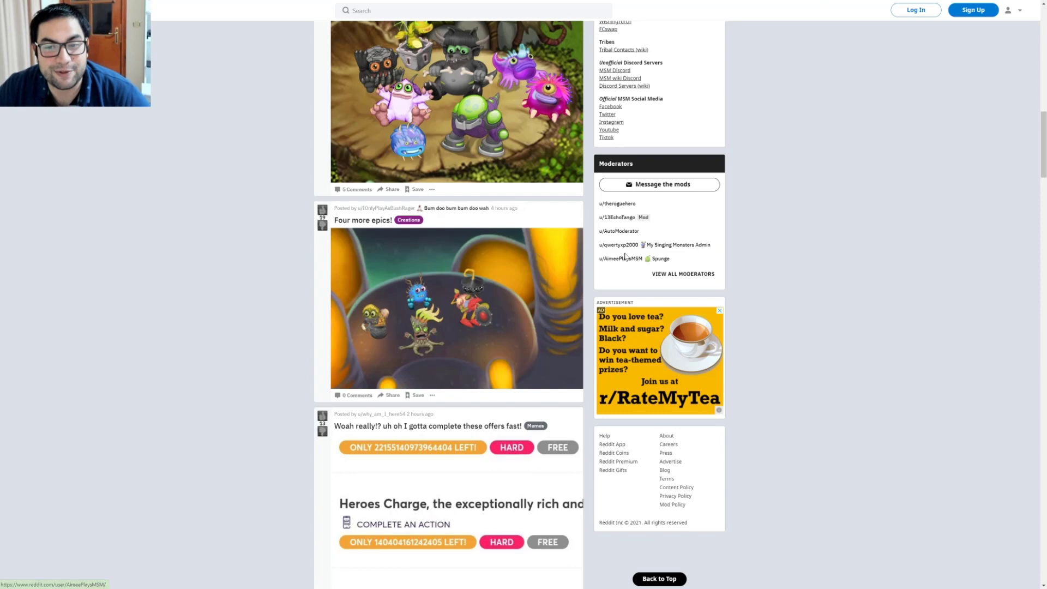
scroll(down, 3)
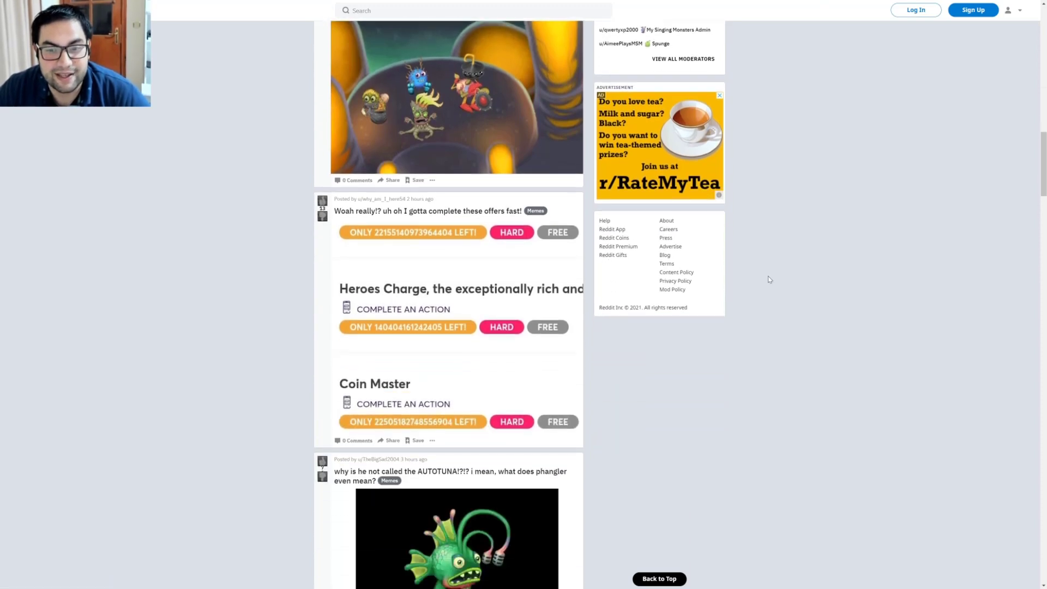
scroll(down, 3)
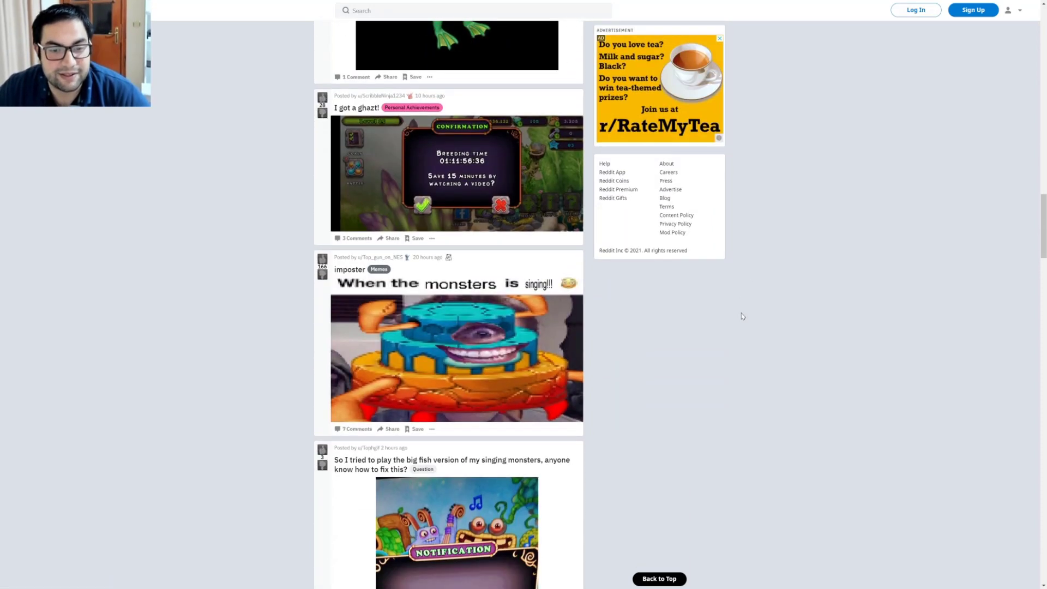
scroll(down, 3)
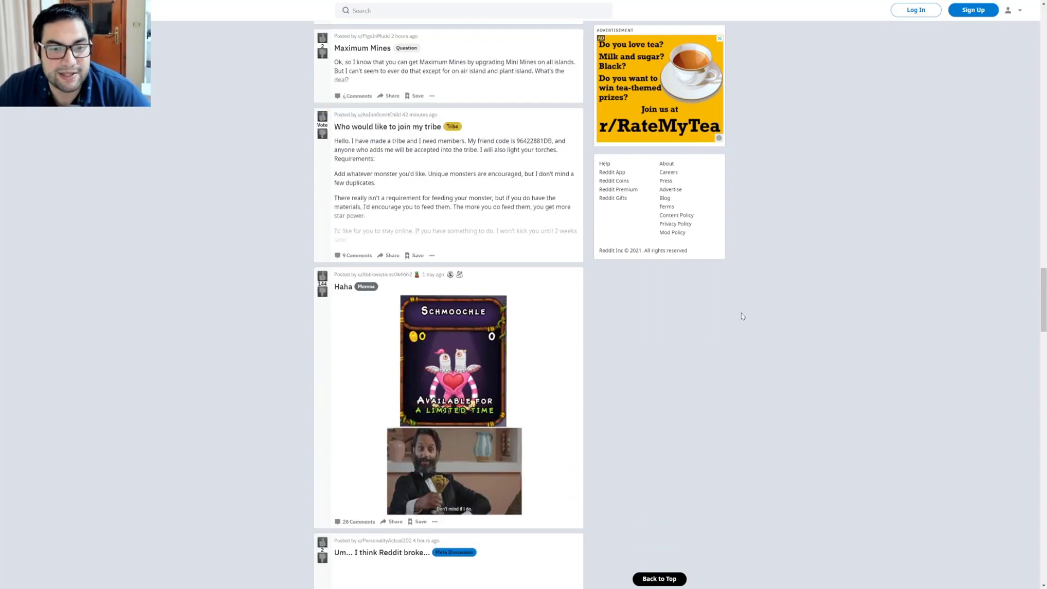
scroll(down, 3)
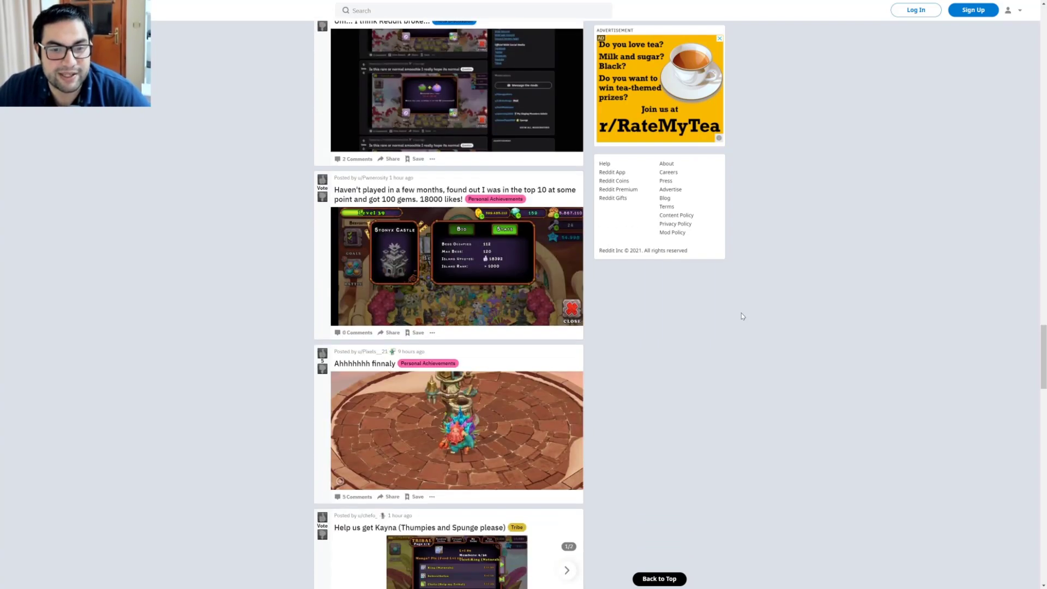
scroll(down, 3)
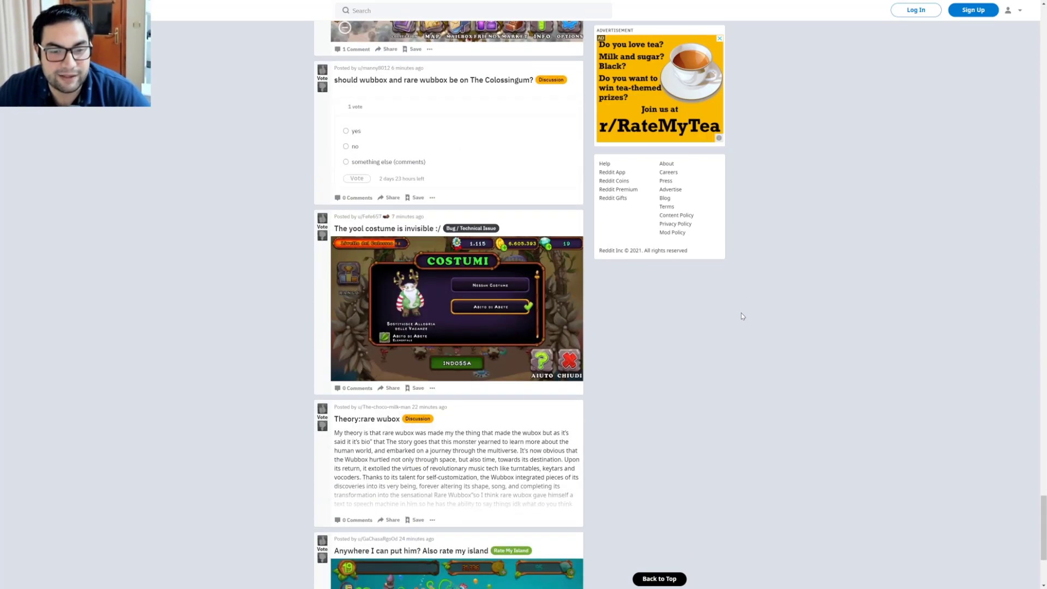
scroll(up, 3)
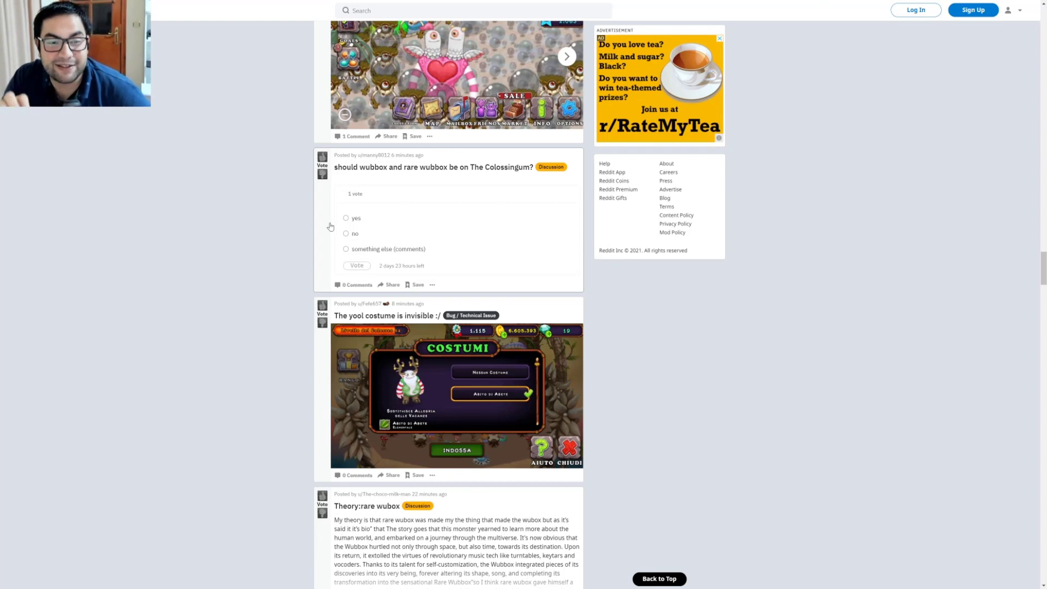
mouse_move(365, 196)
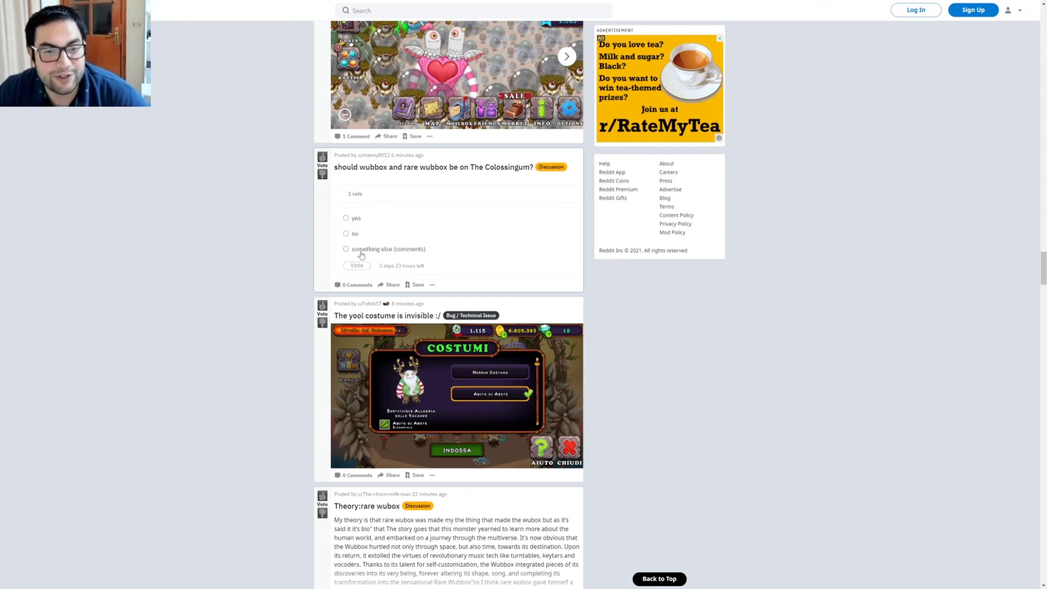
mouse_move(399, 255)
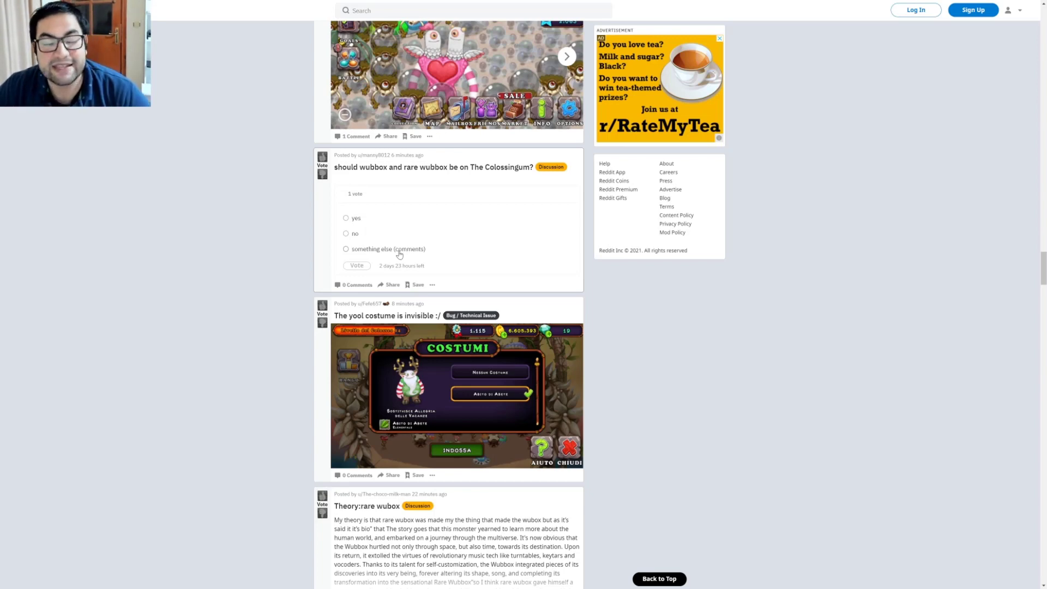
mouse_move(336, 214)
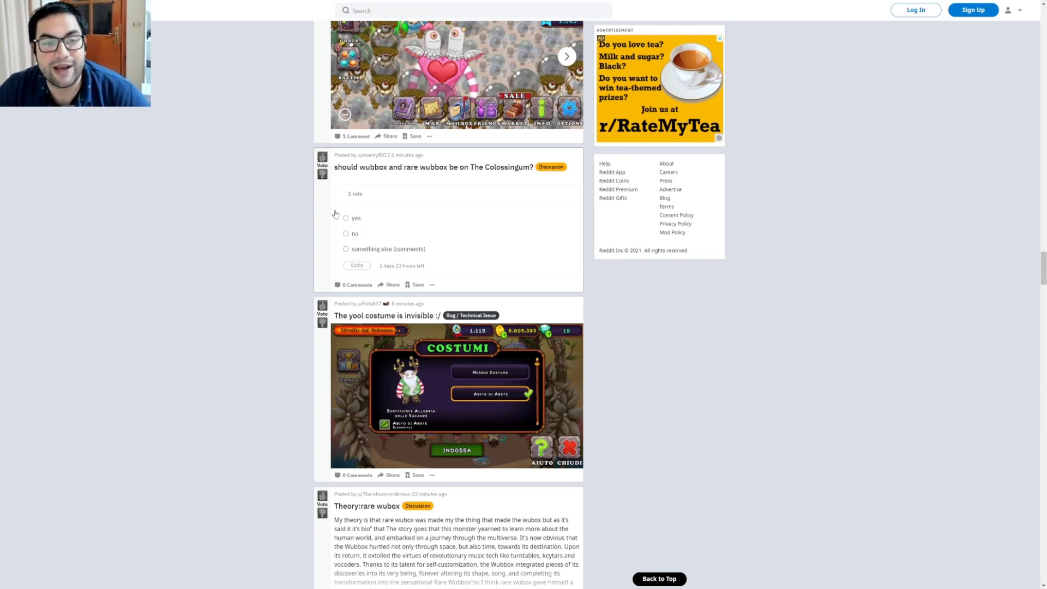
Step: Pick 'yes' in the wubbox poll (vote blocked by login) and continue down the feed
click(346, 217)
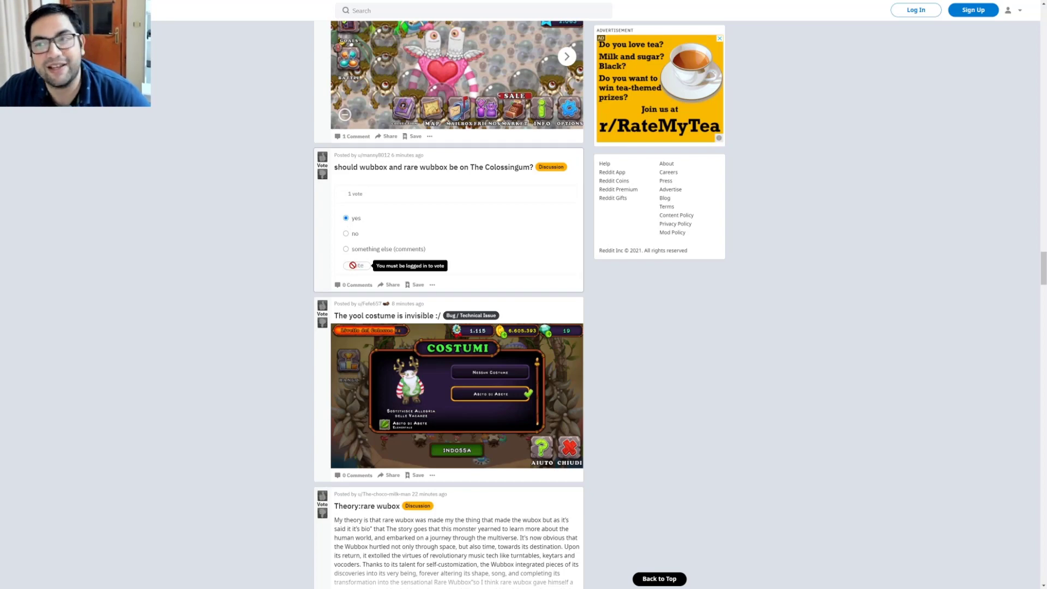
mouse_move(296, 283)
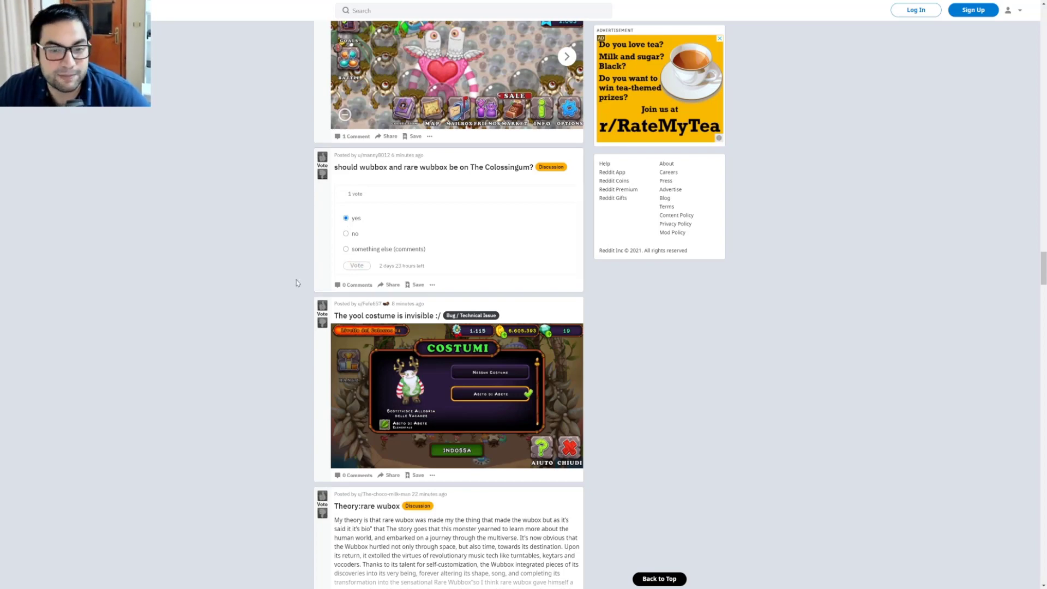
scroll(down, 3)
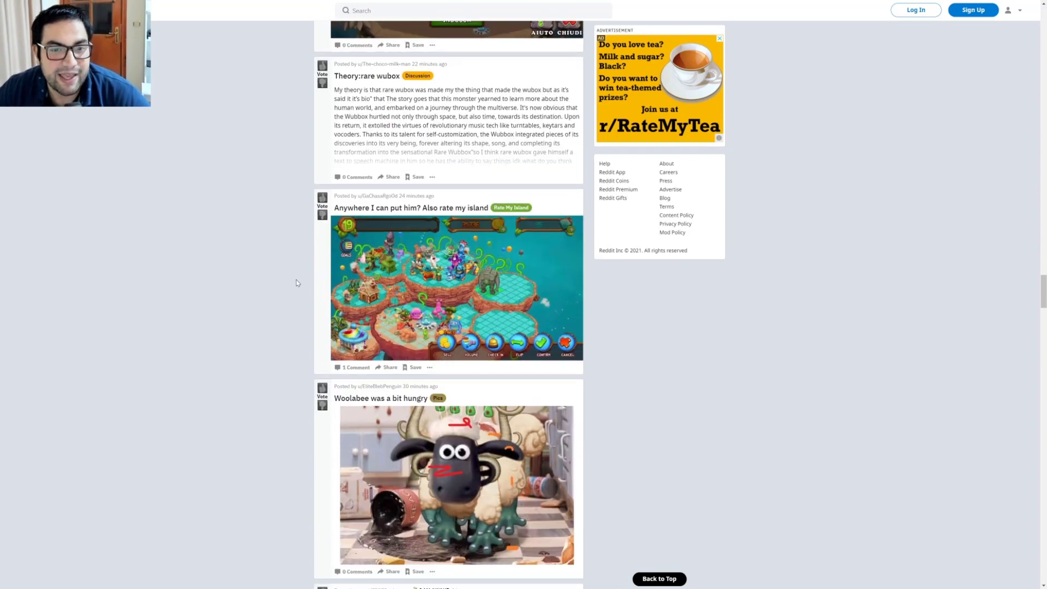
mouse_move(511, 208)
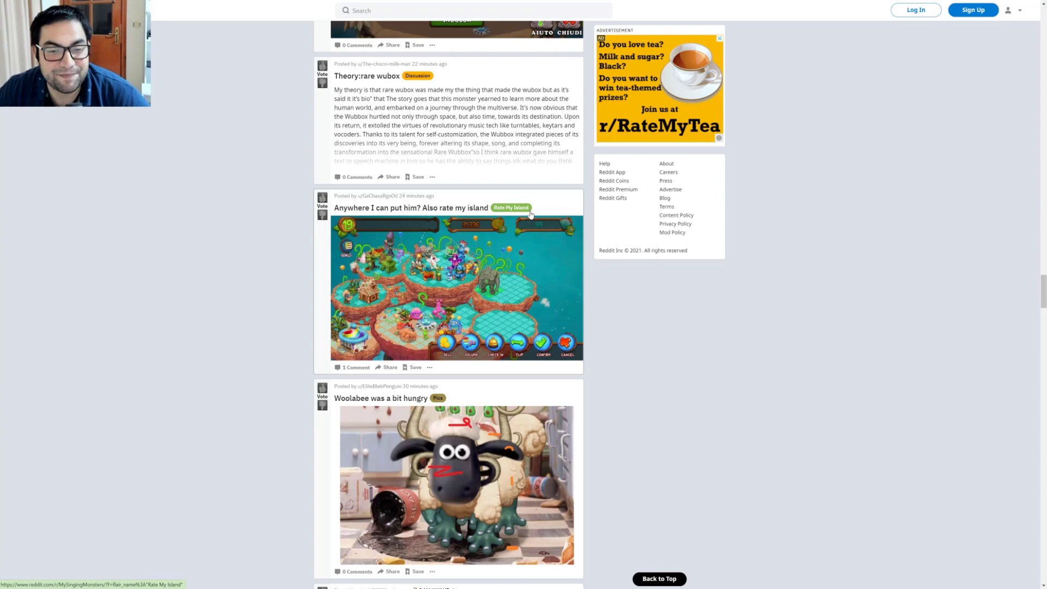
Step: Scroll further down the feed and open the 'first schmoochle but still' meme post
scroll(down, 3)
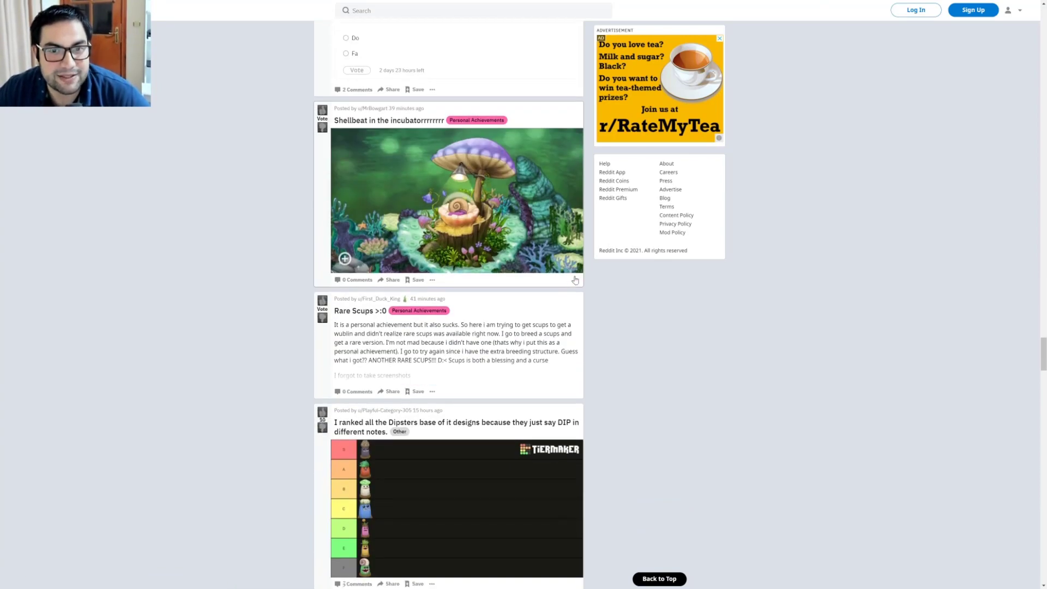
scroll(down, 3)
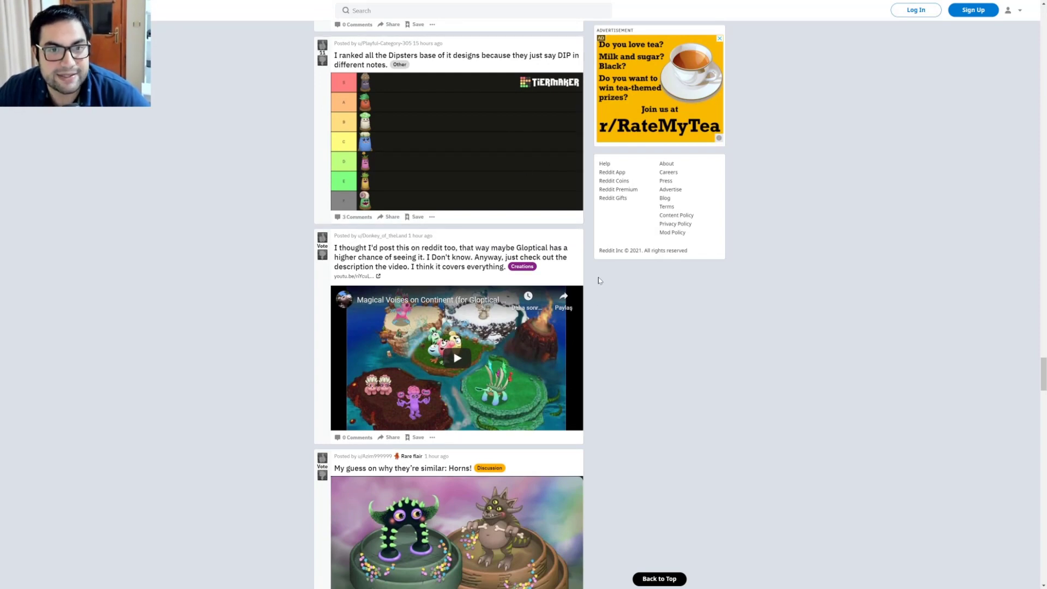
mouse_move(273, 300)
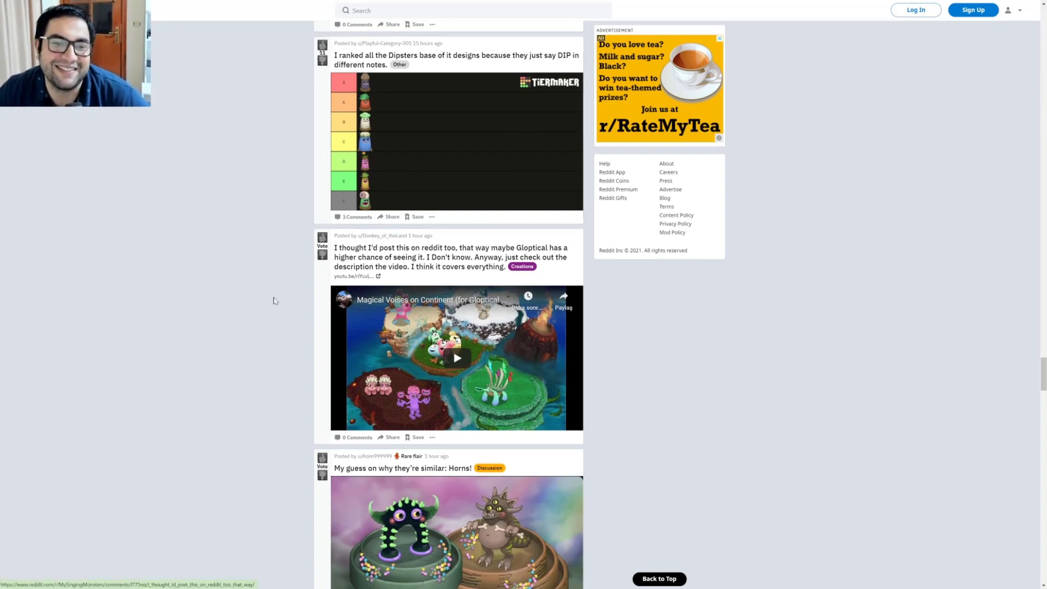
scroll(down, 3)
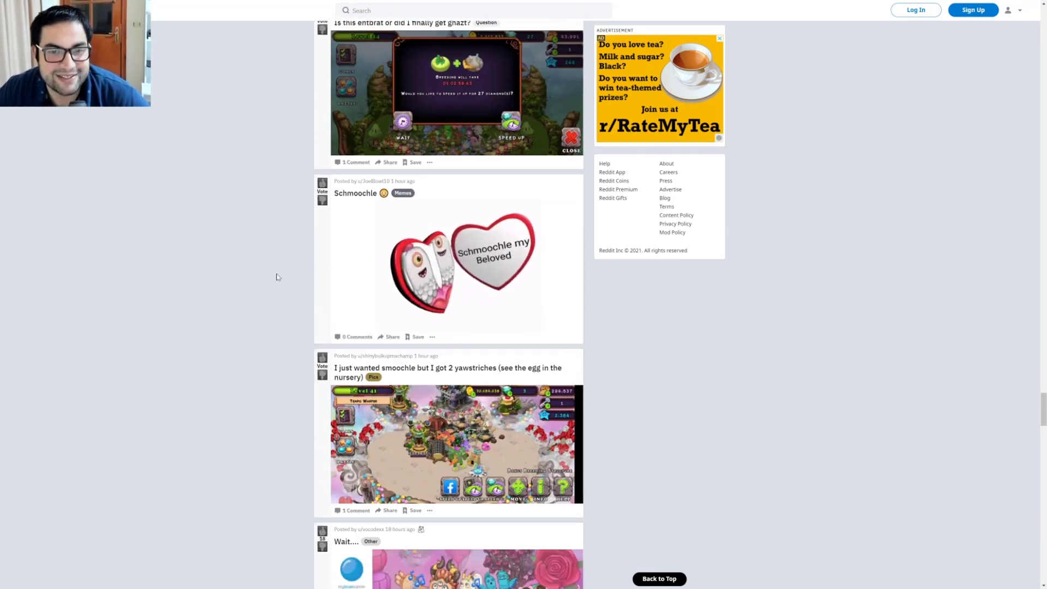
scroll(down, 3)
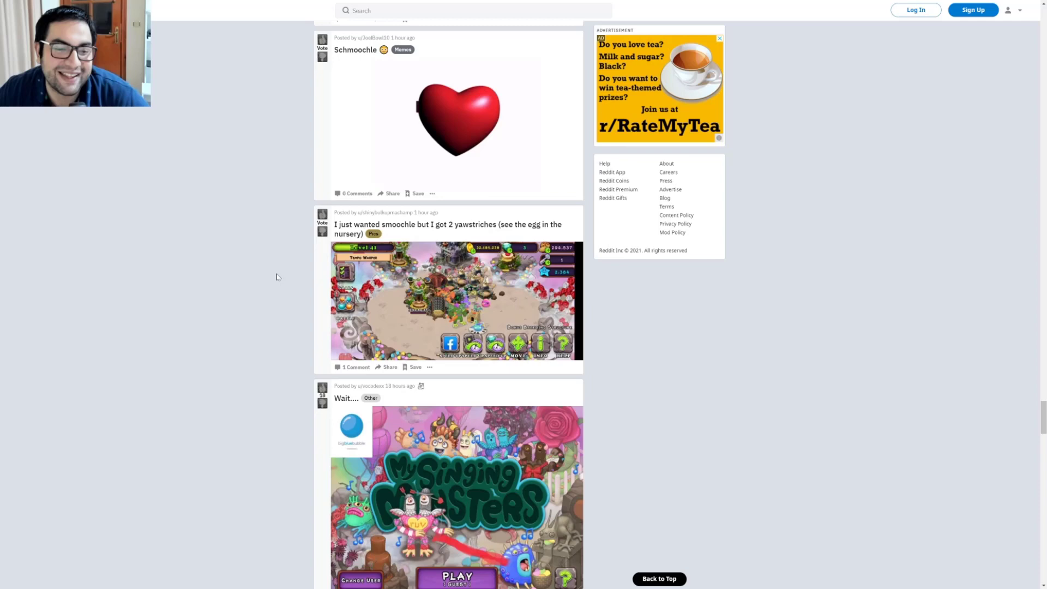
scroll(down, 3)
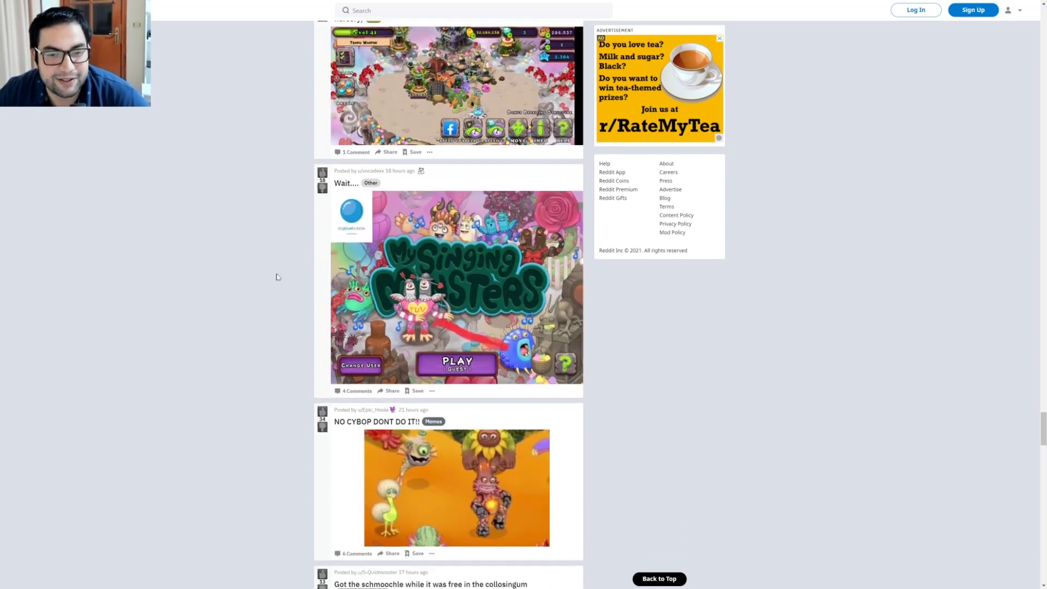
scroll(down, 3)
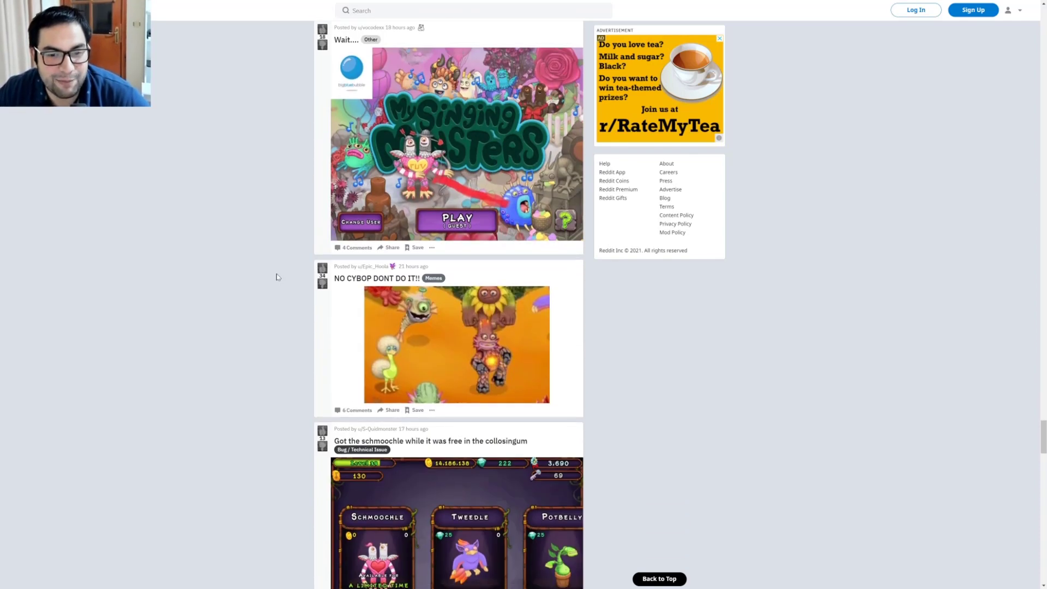
scroll(down, 3)
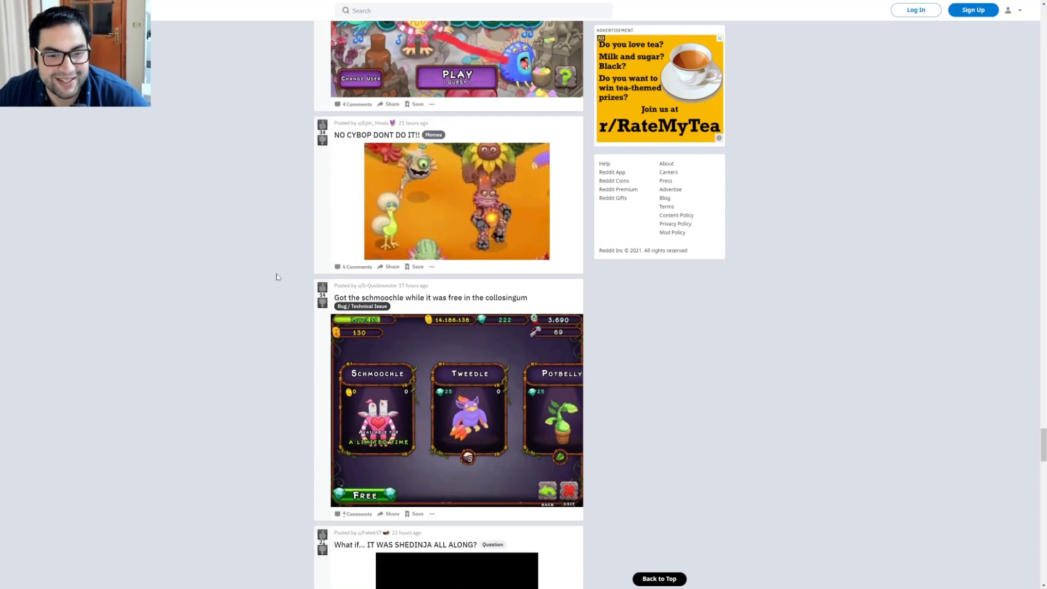
scroll(down, 3)
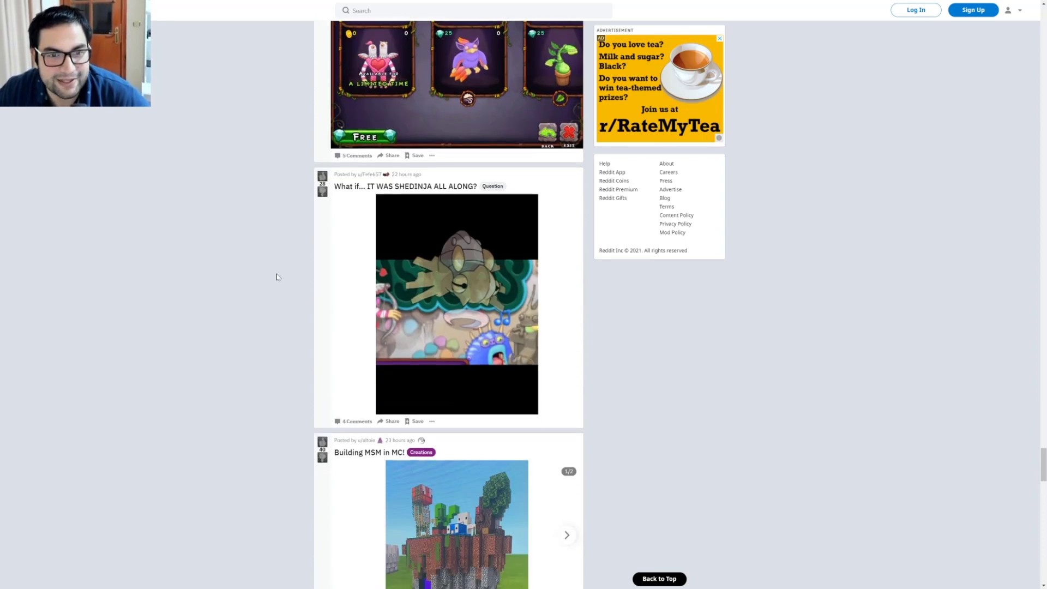
scroll(down, 3)
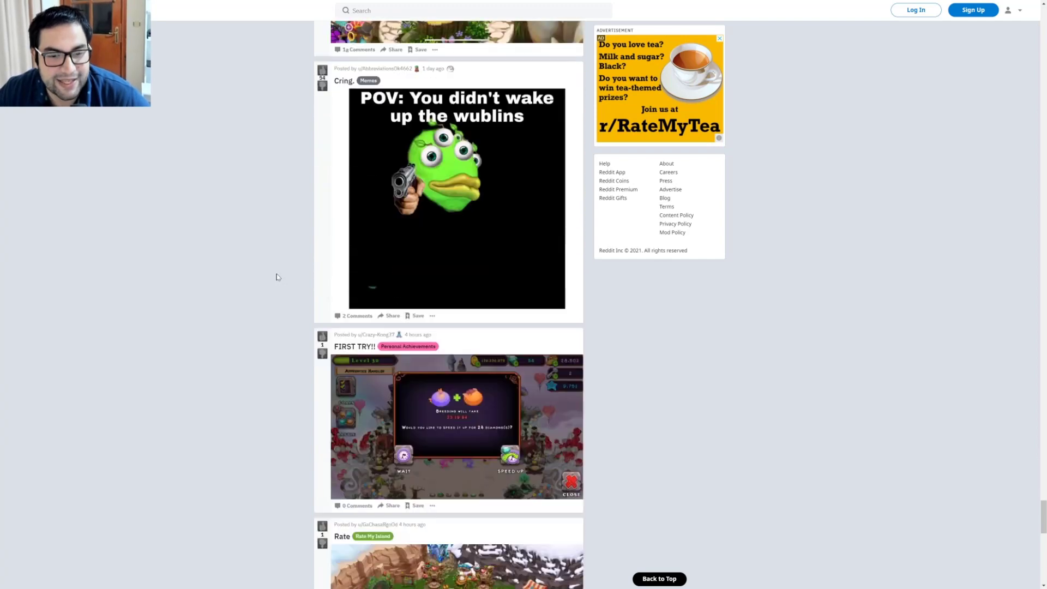
scroll(up, 3)
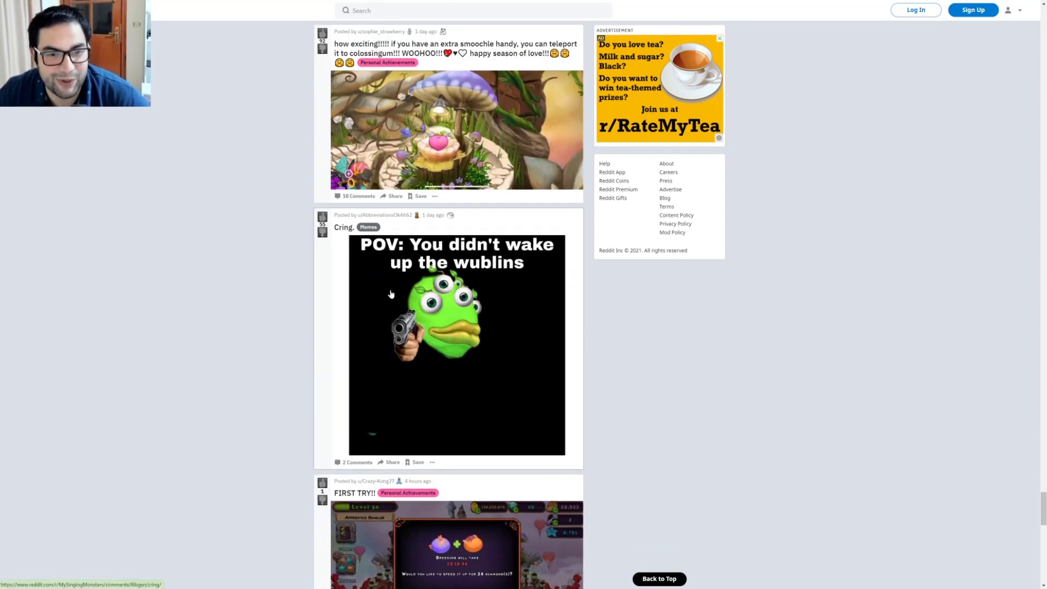
scroll(down, 3)
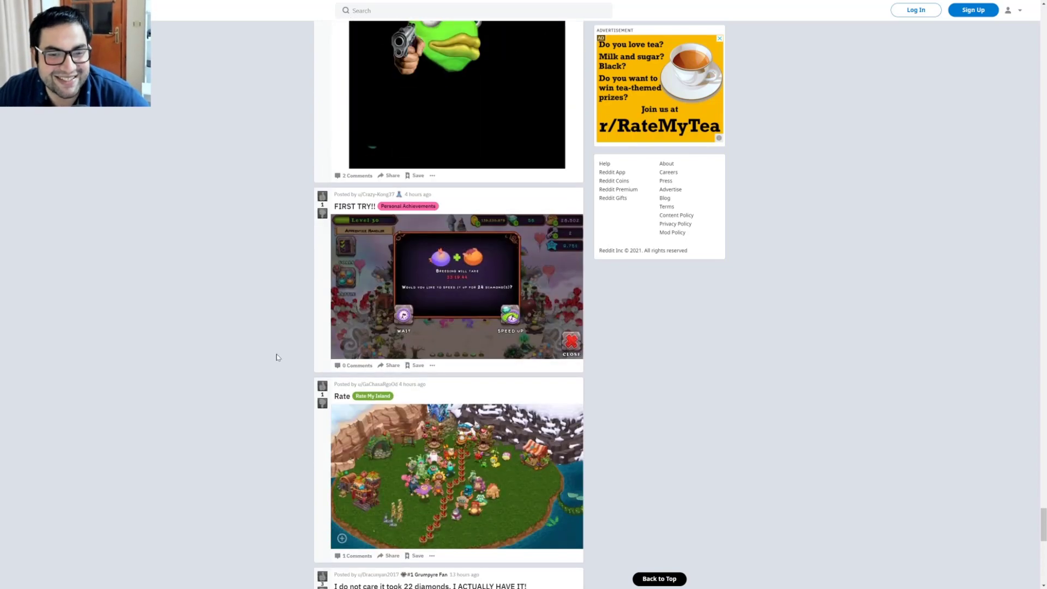
scroll(down, 3)
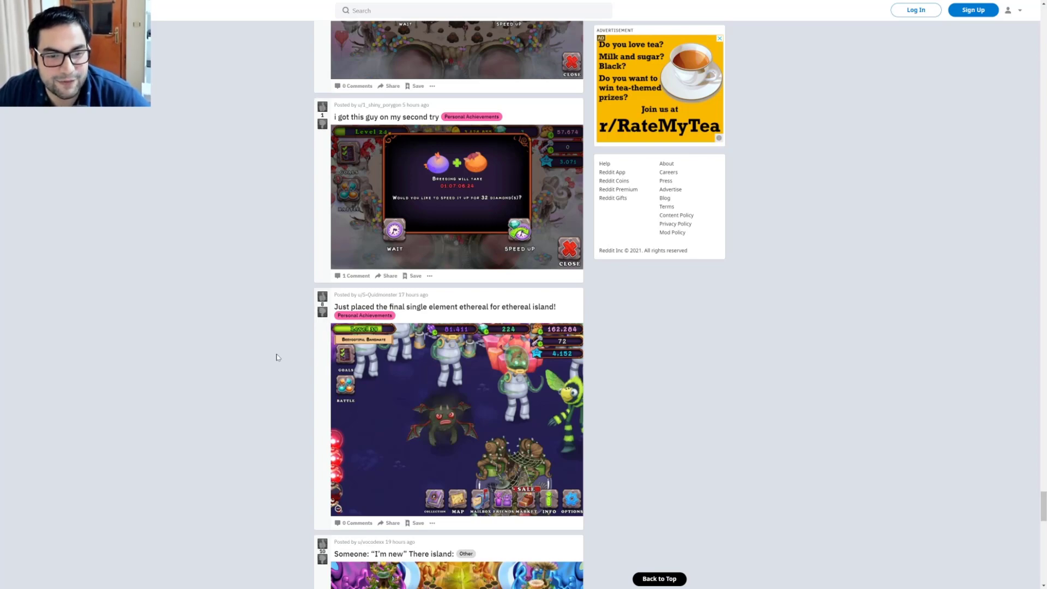
scroll(up, 3)
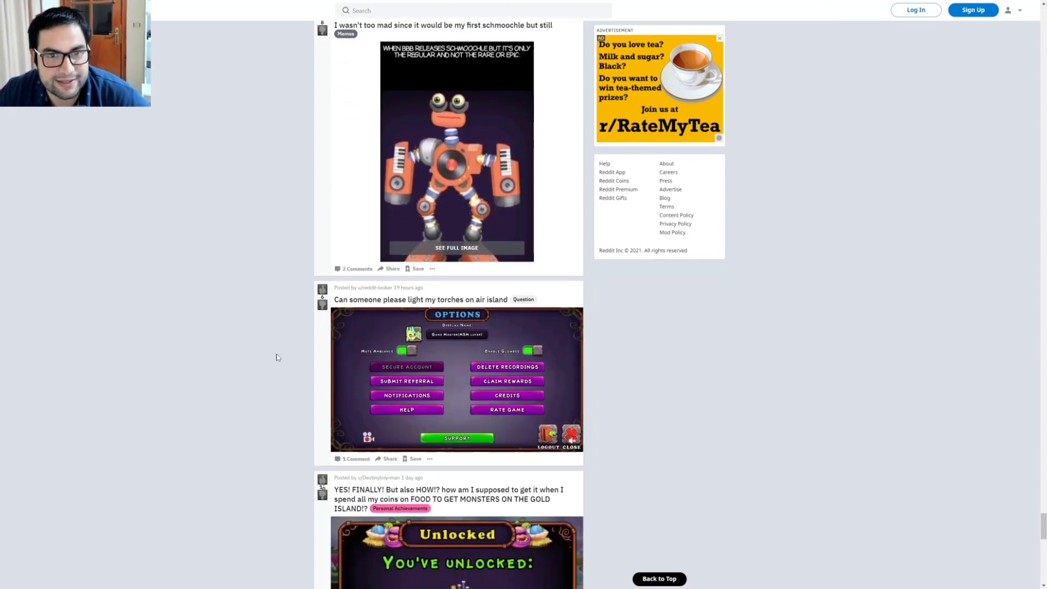
click(443, 25)
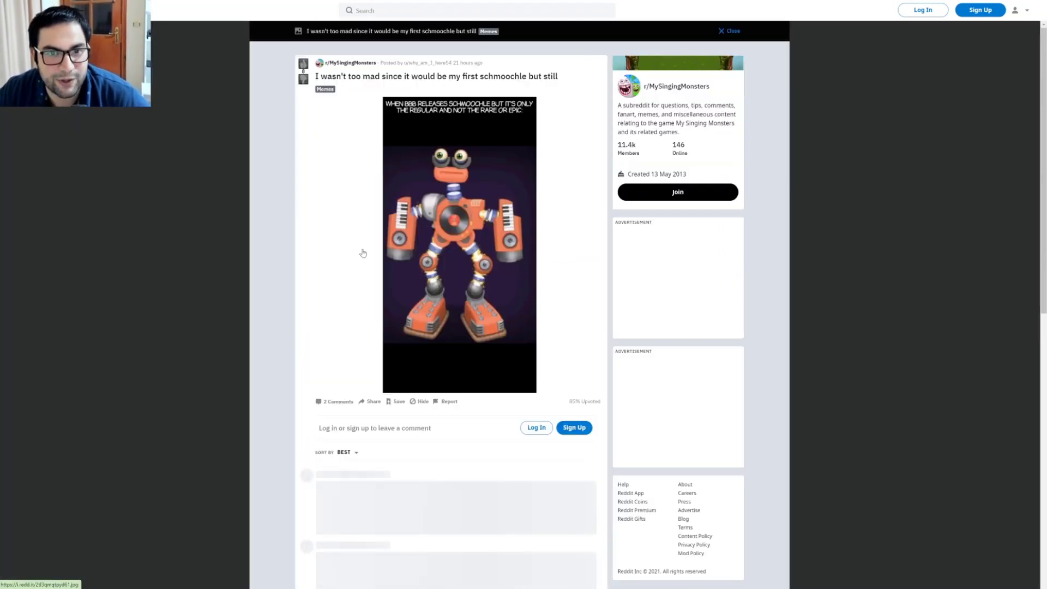